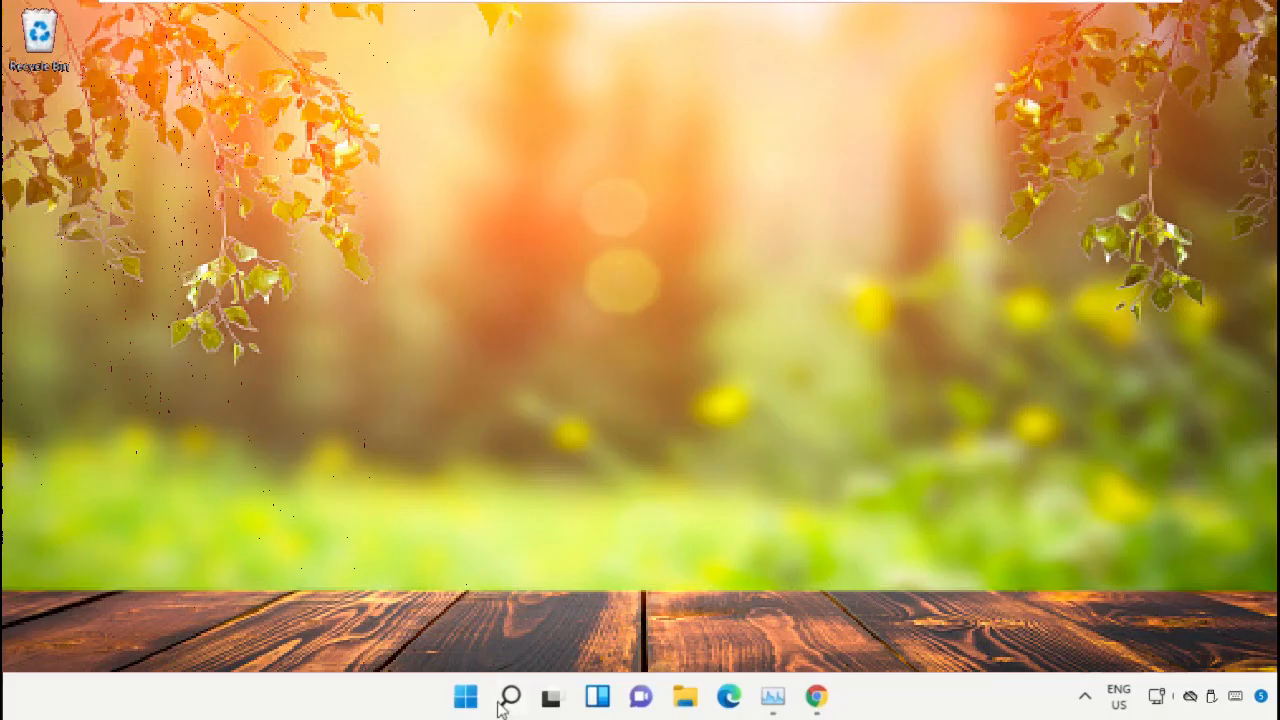
- Search Windows for "task manager" so the Task Manager app is the best match
click(508, 696)
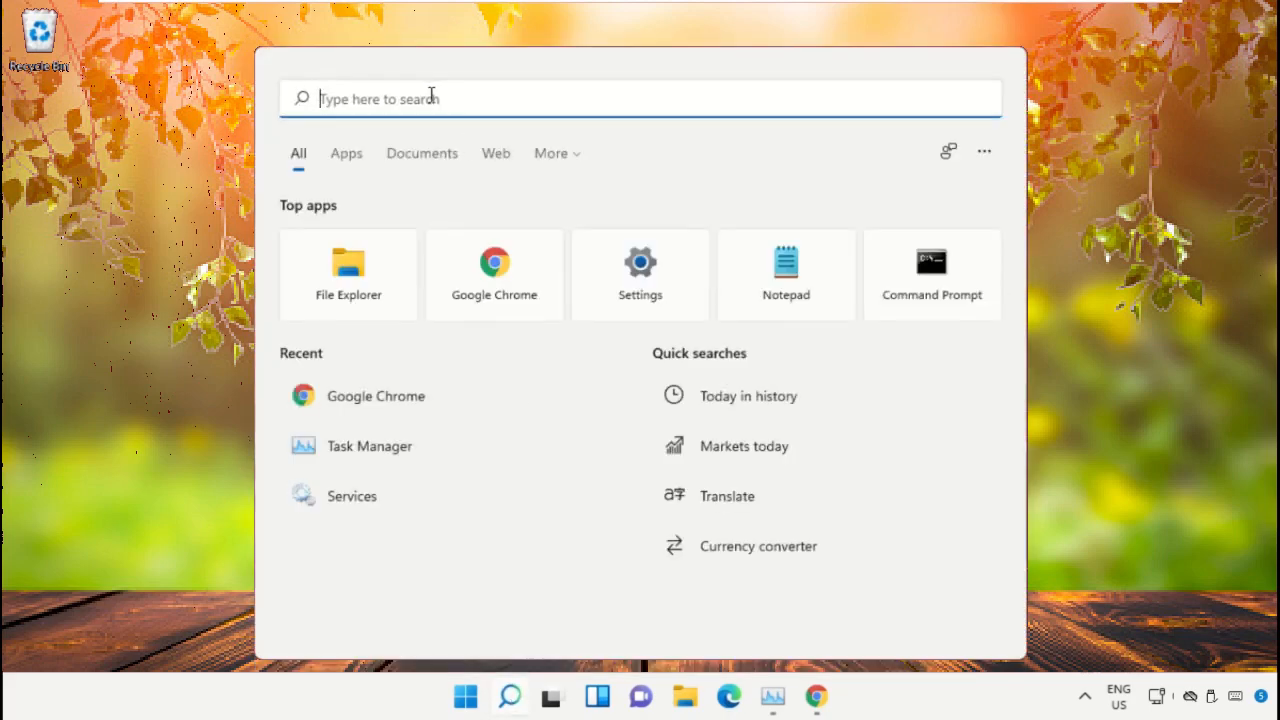
text(task manager)
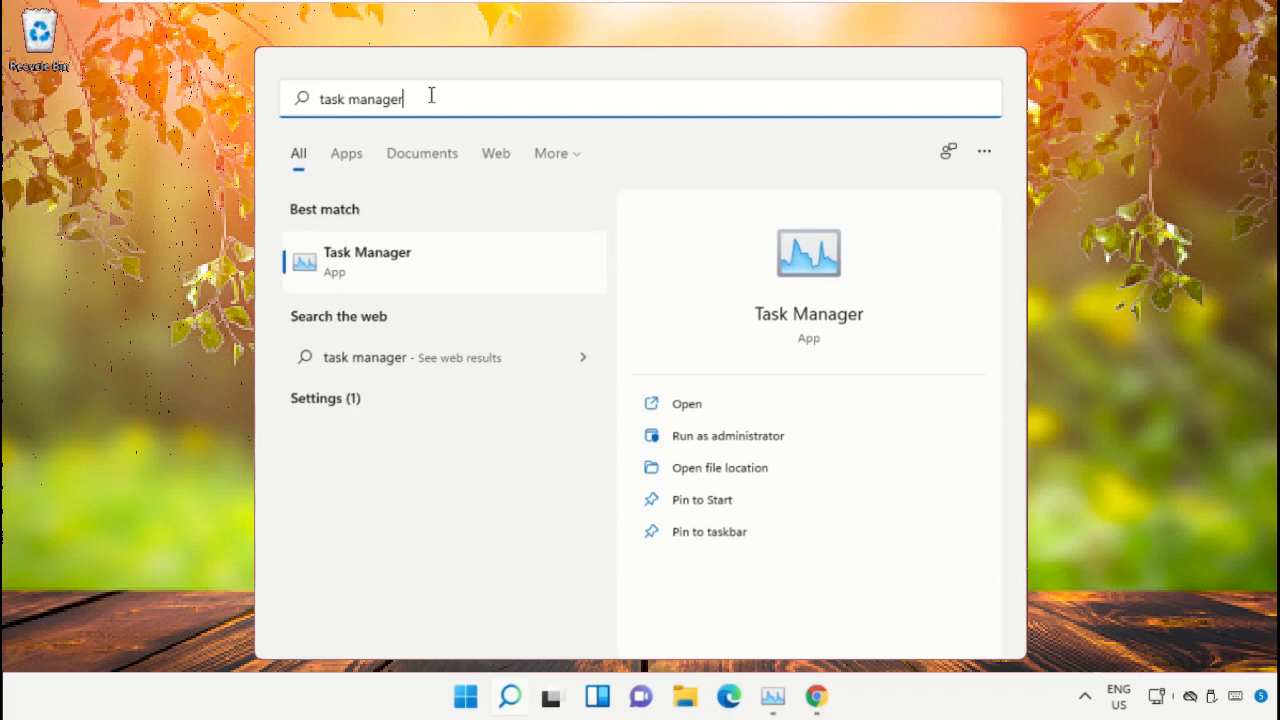
mouse_move(736, 444)
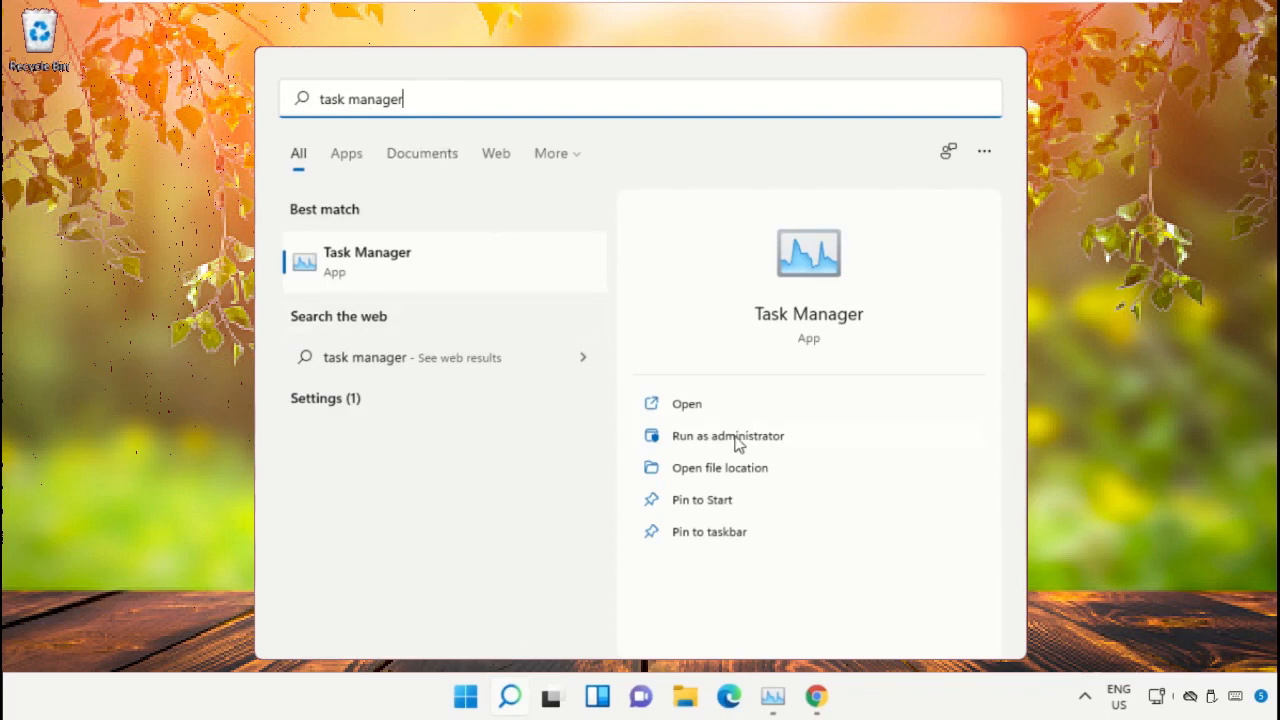
- Launch Task Manager and start File > Run new task with cmd.exe in the Open field
click(686, 404)
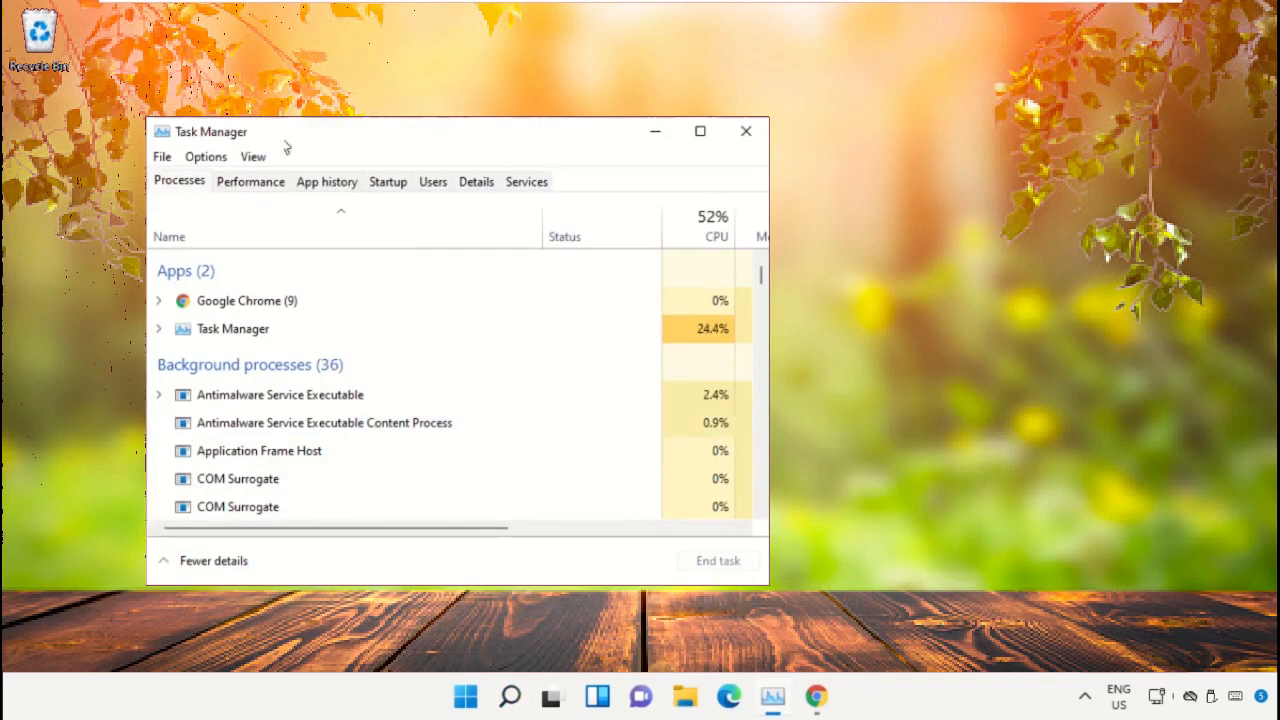
drag(210, 132, 646, 76)
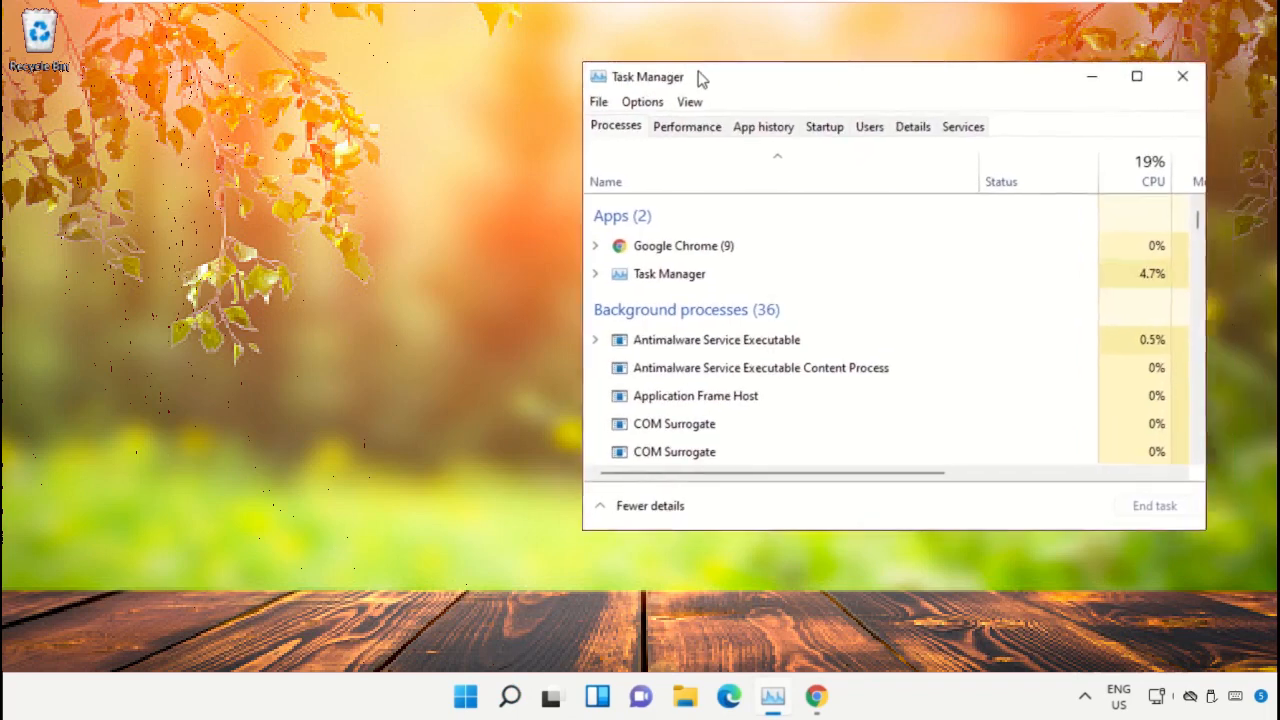
click(488, 128)
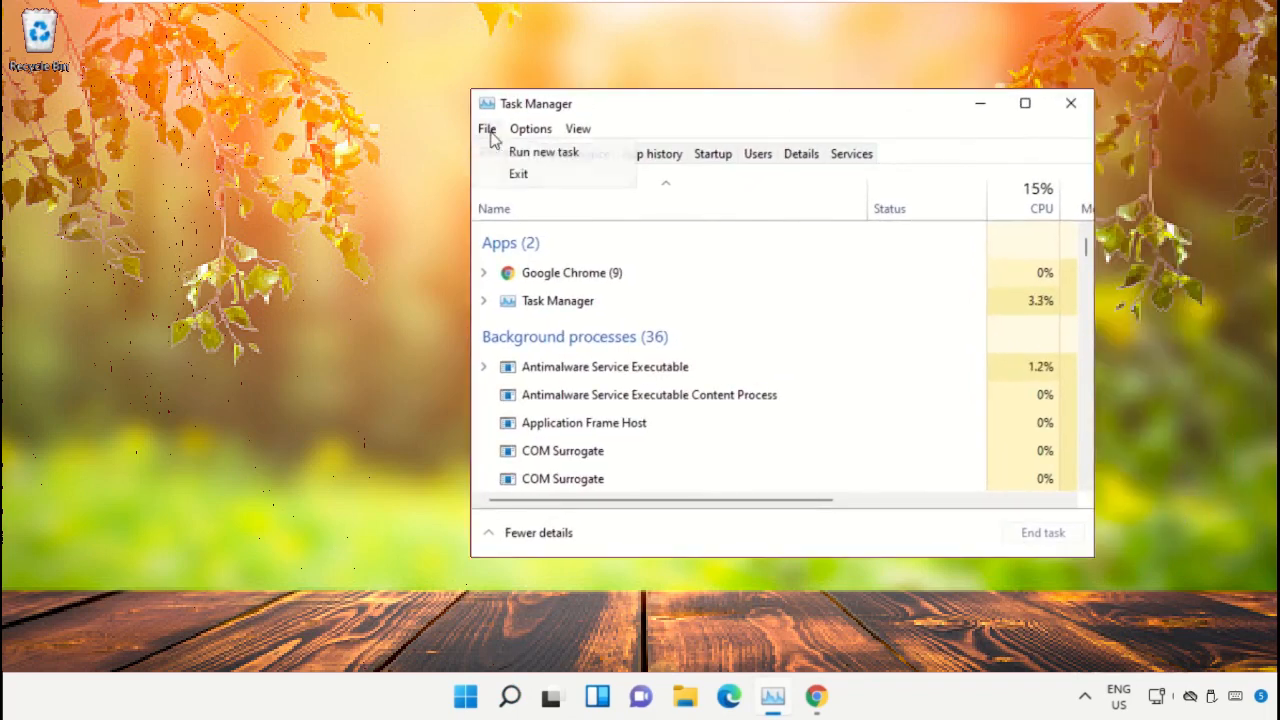
click(544, 152)
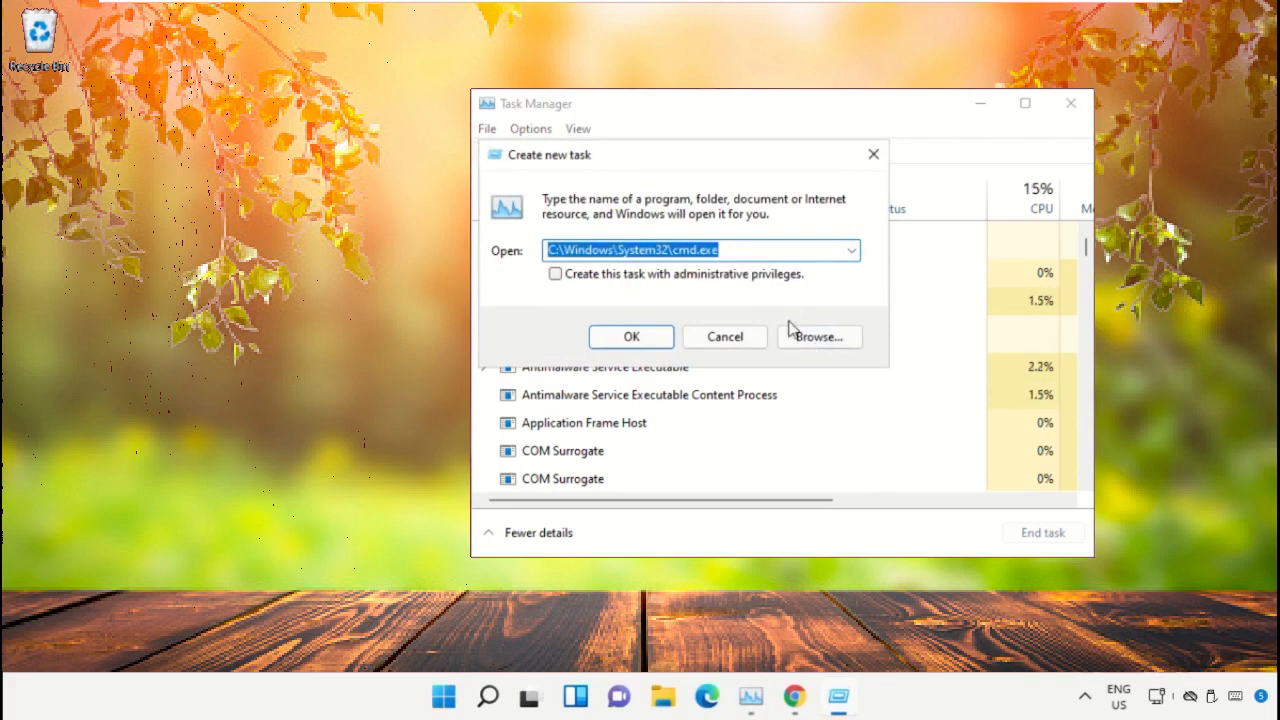
- Browse to C:\Windows\System32 and choose cmd.exe as the program to run
click(818, 336)
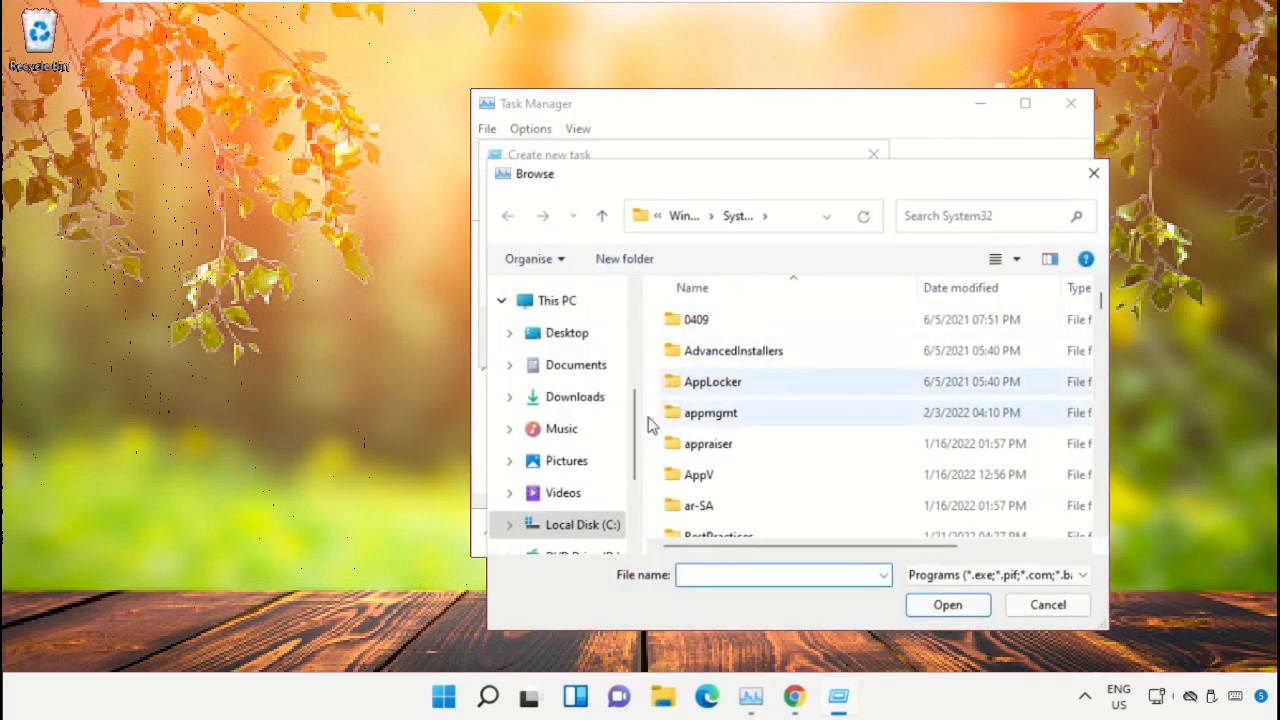
click(556, 300)
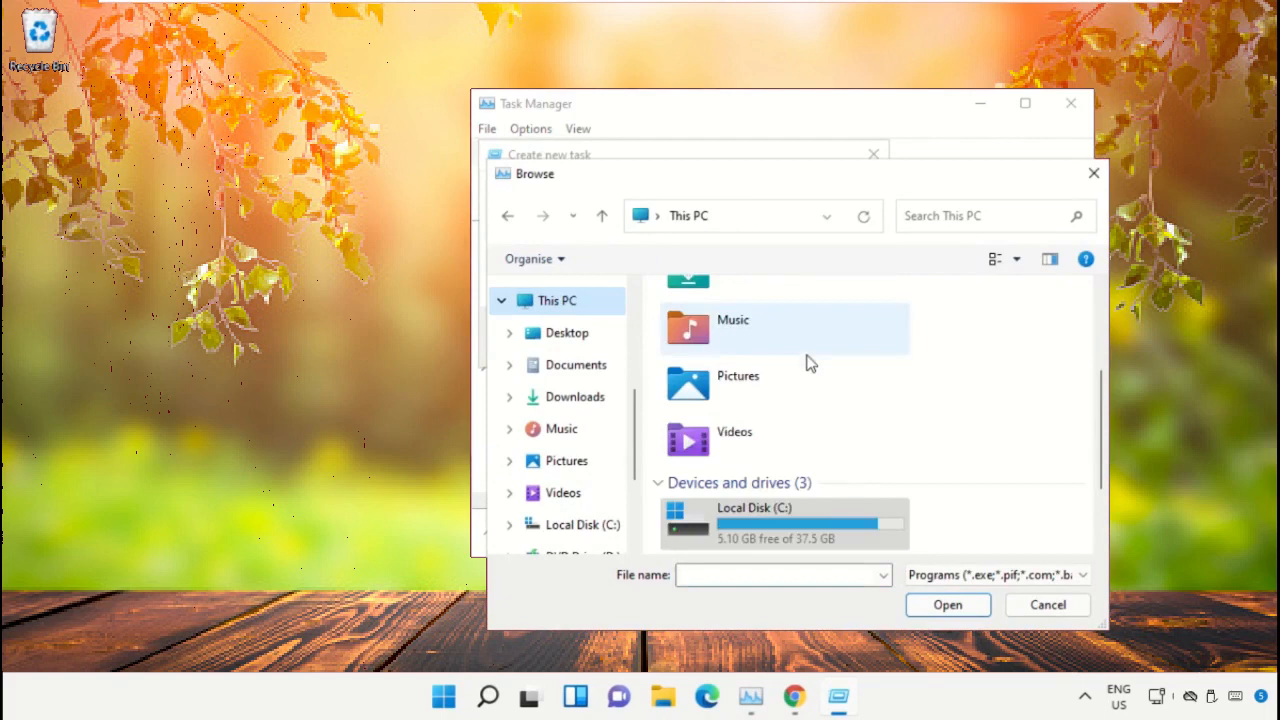
double_click(784, 522)
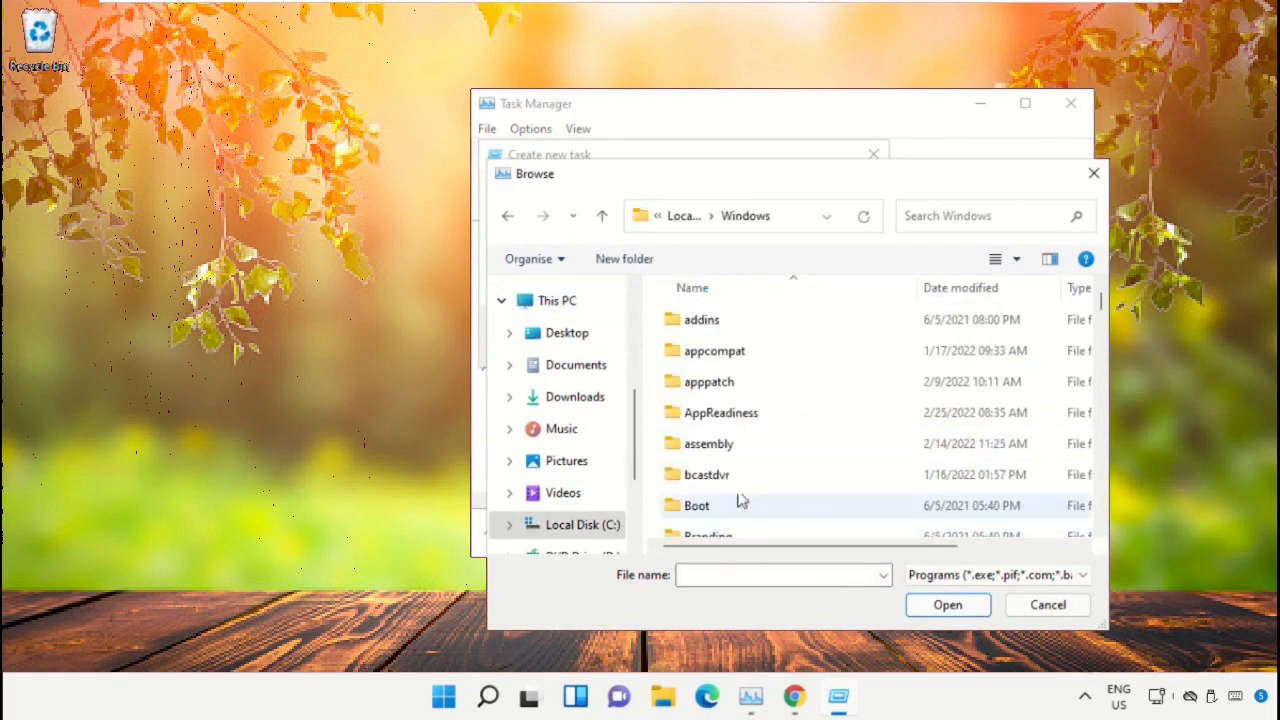
scroll(down, 3)
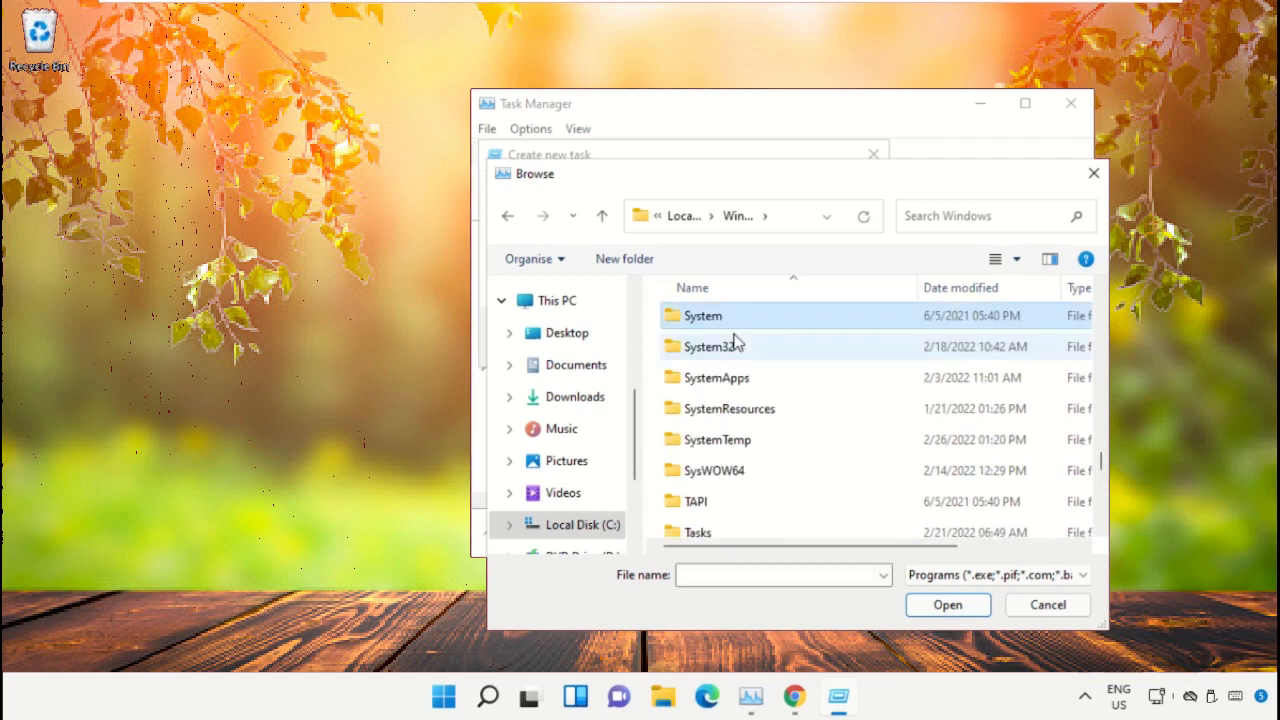
double_click(712, 344)
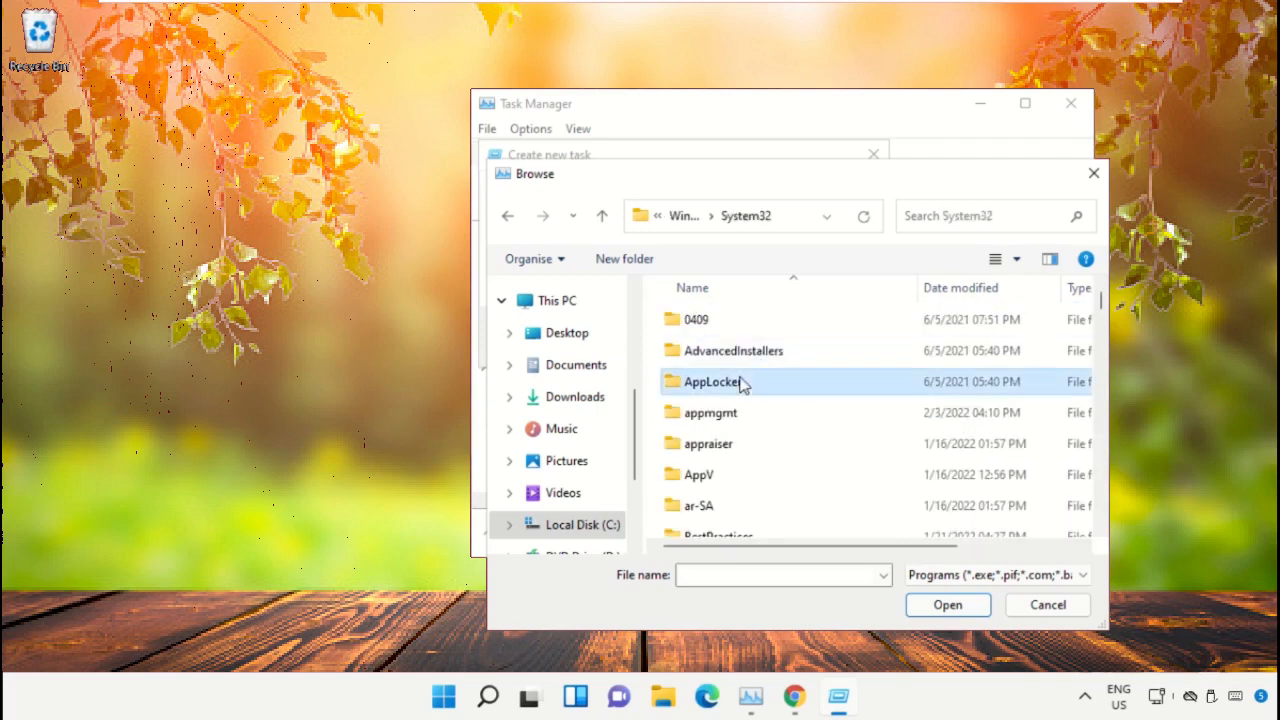
scroll(down, 3)
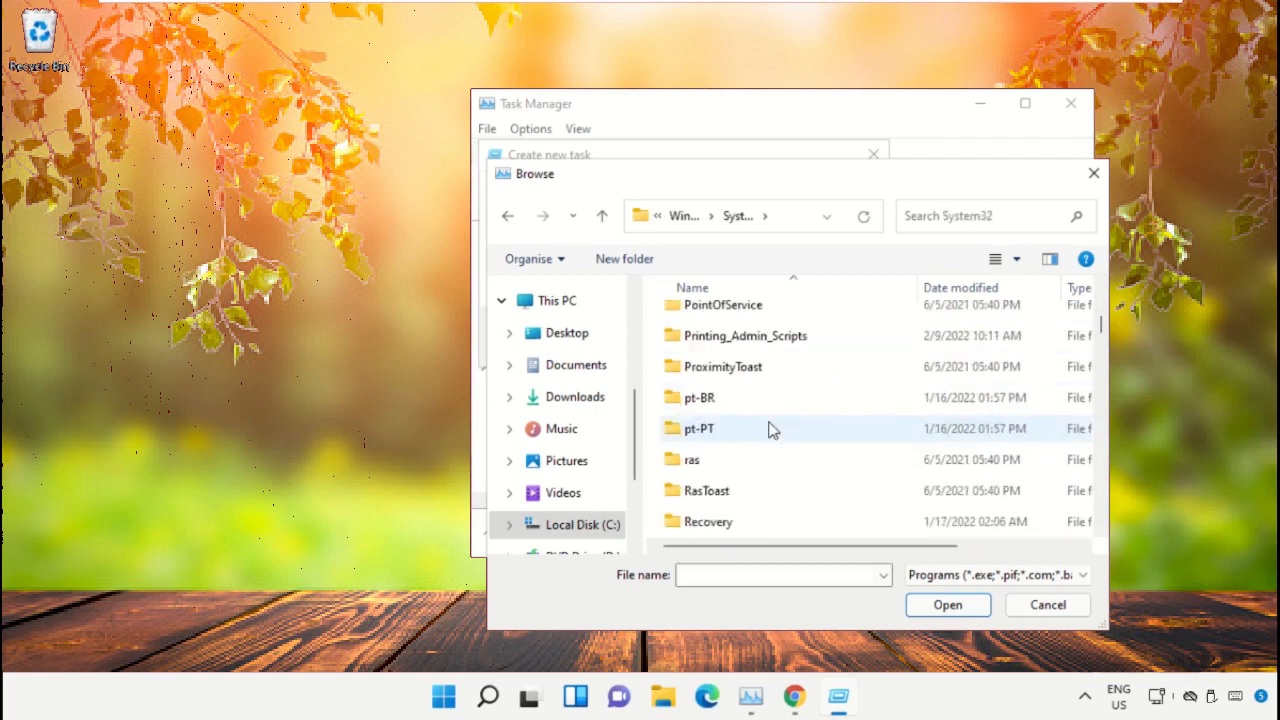
scroll(down, 3)
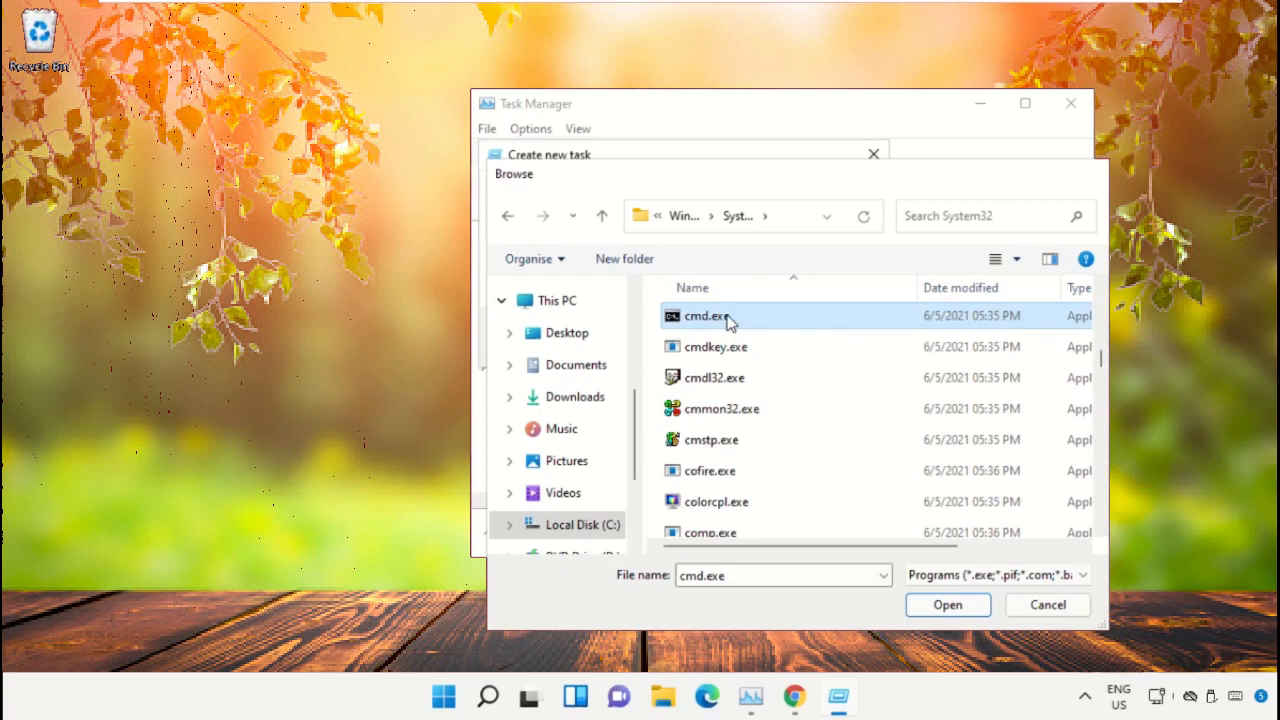
click(948, 604)
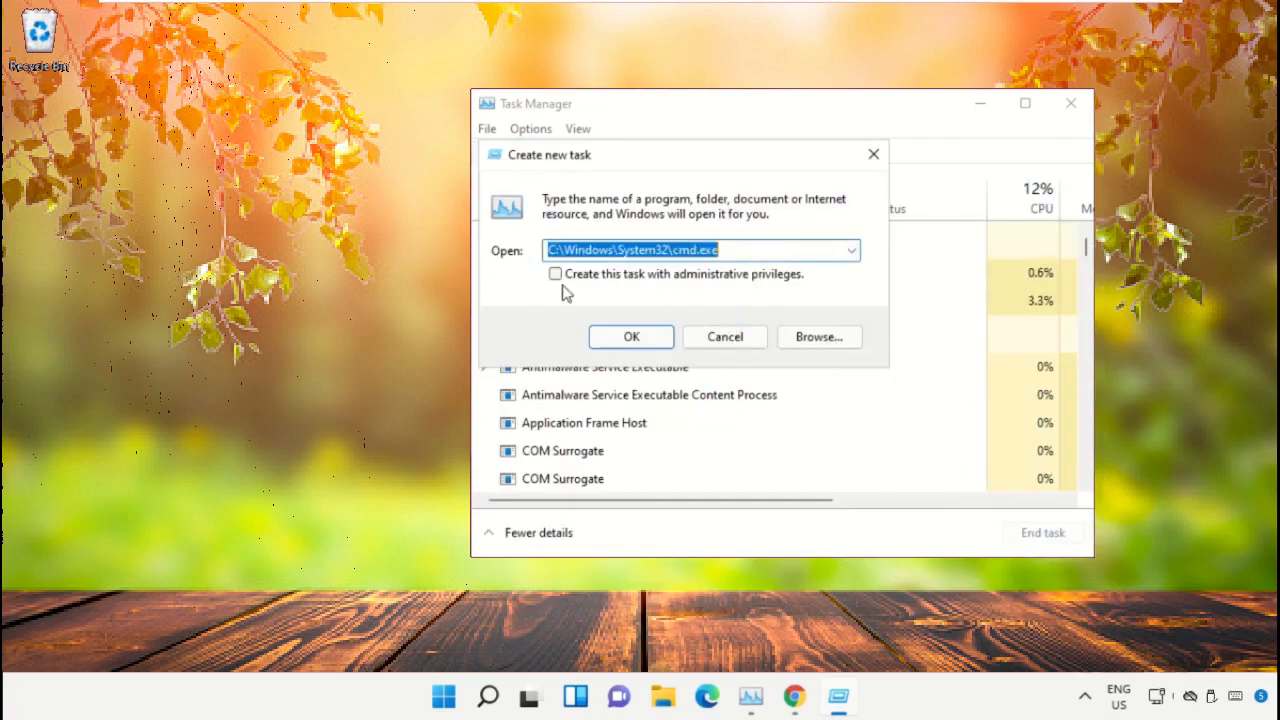
- Run the cmd.exe task with administrative privileges to get an admin Command Prompt
click(556, 272)
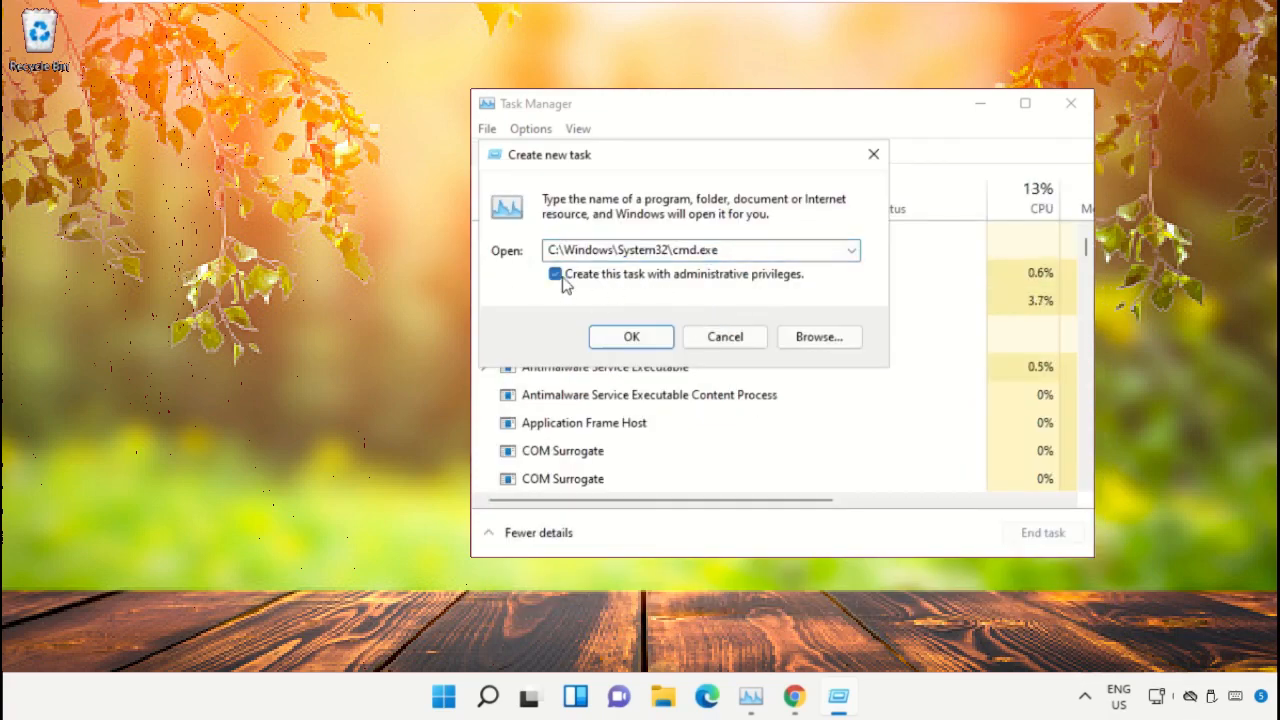
click(630, 336)
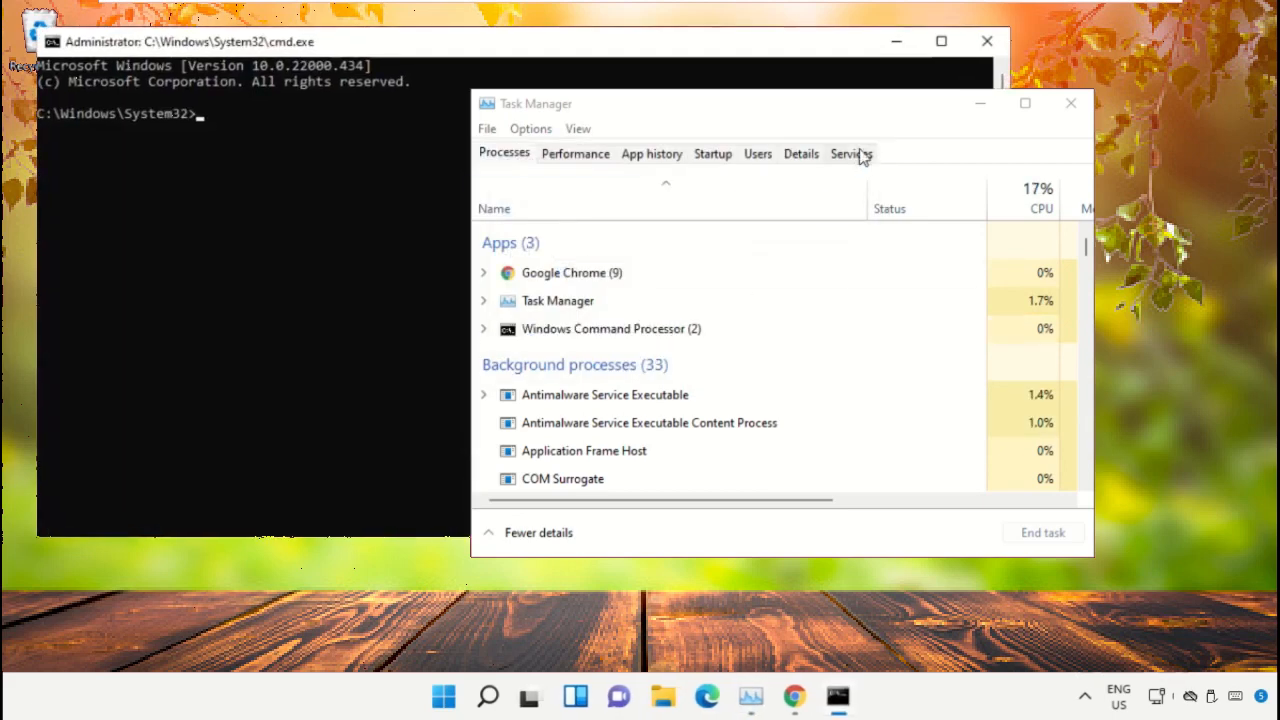
- Bring the admin Command Prompt forward, shrink it and centre it on the desktop
click(1070, 104)
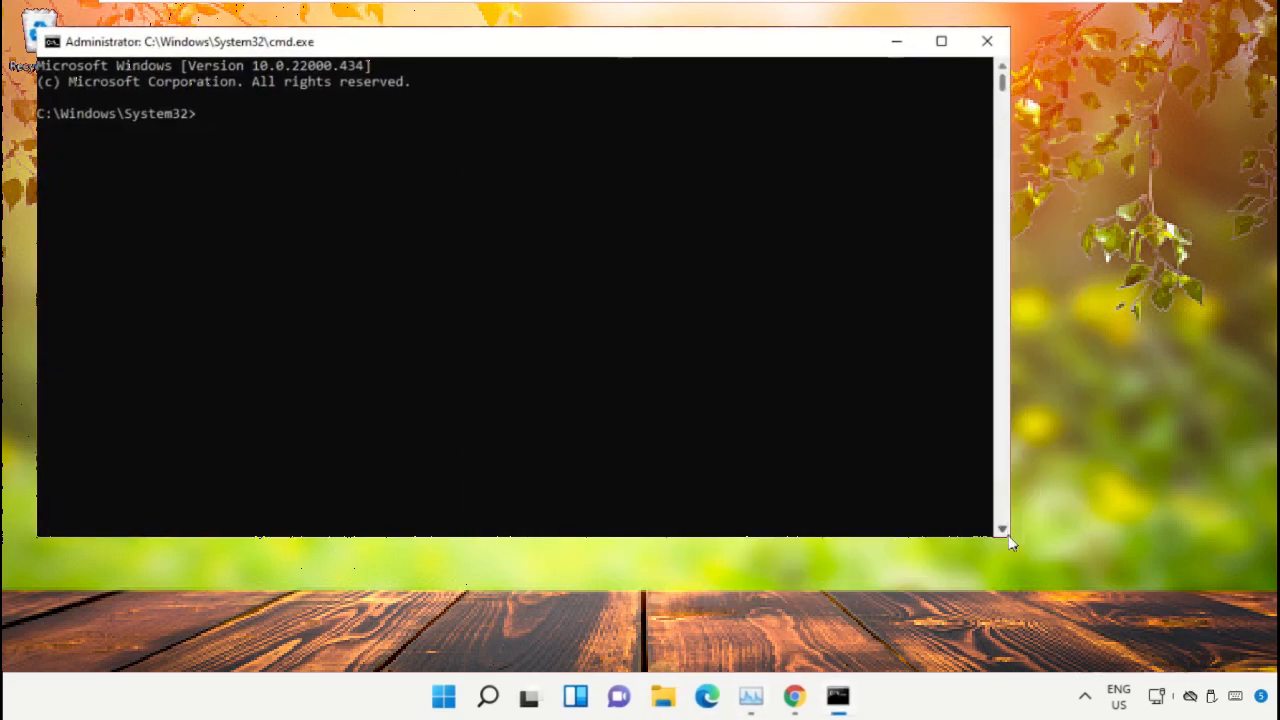
drag(1008, 536, 740, 442)
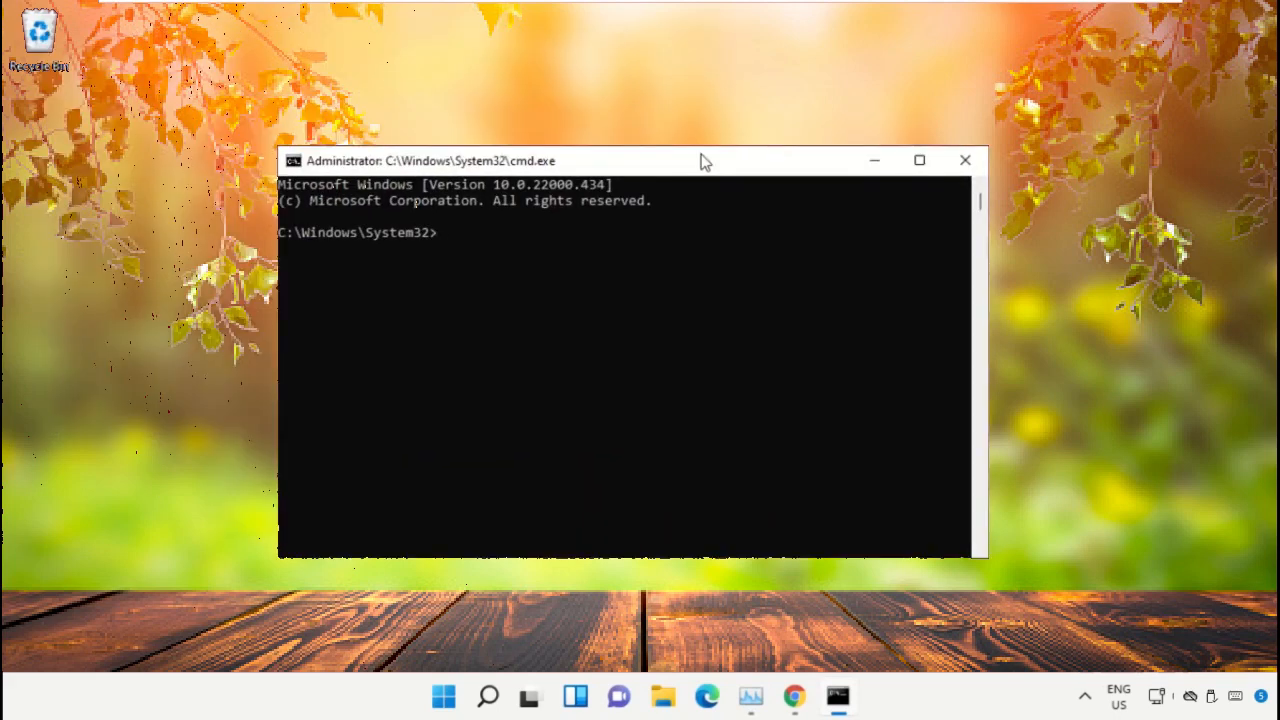
drag(704, 160, 744, 186)
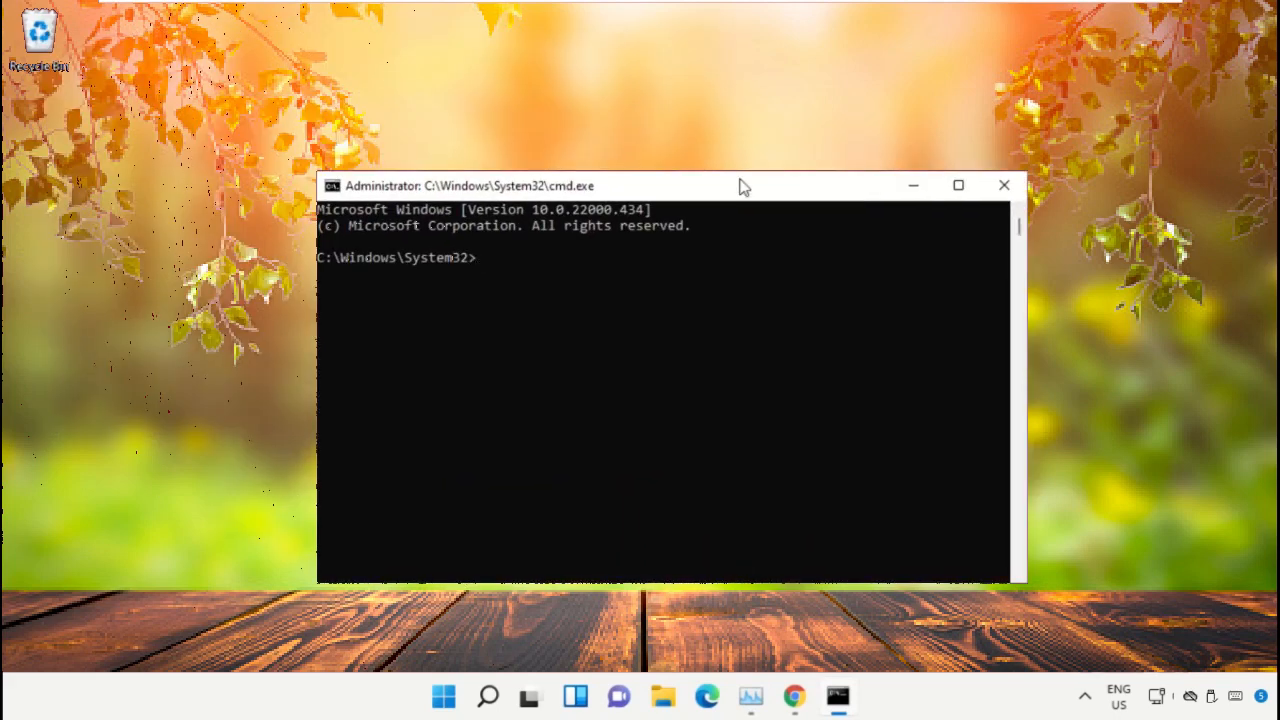
mouse_move(792, 696)
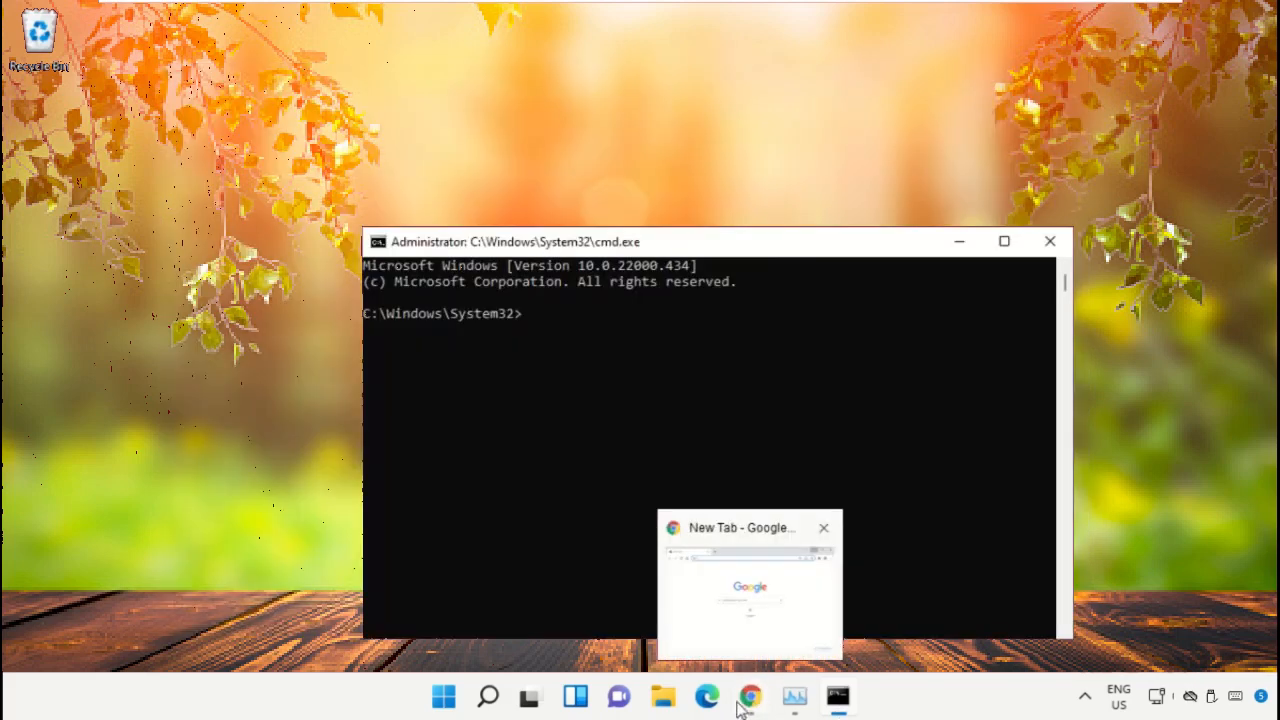
- Google "hows.tech windows commands" in Chrome, listing the Important Windows Commands page
click(748, 584)
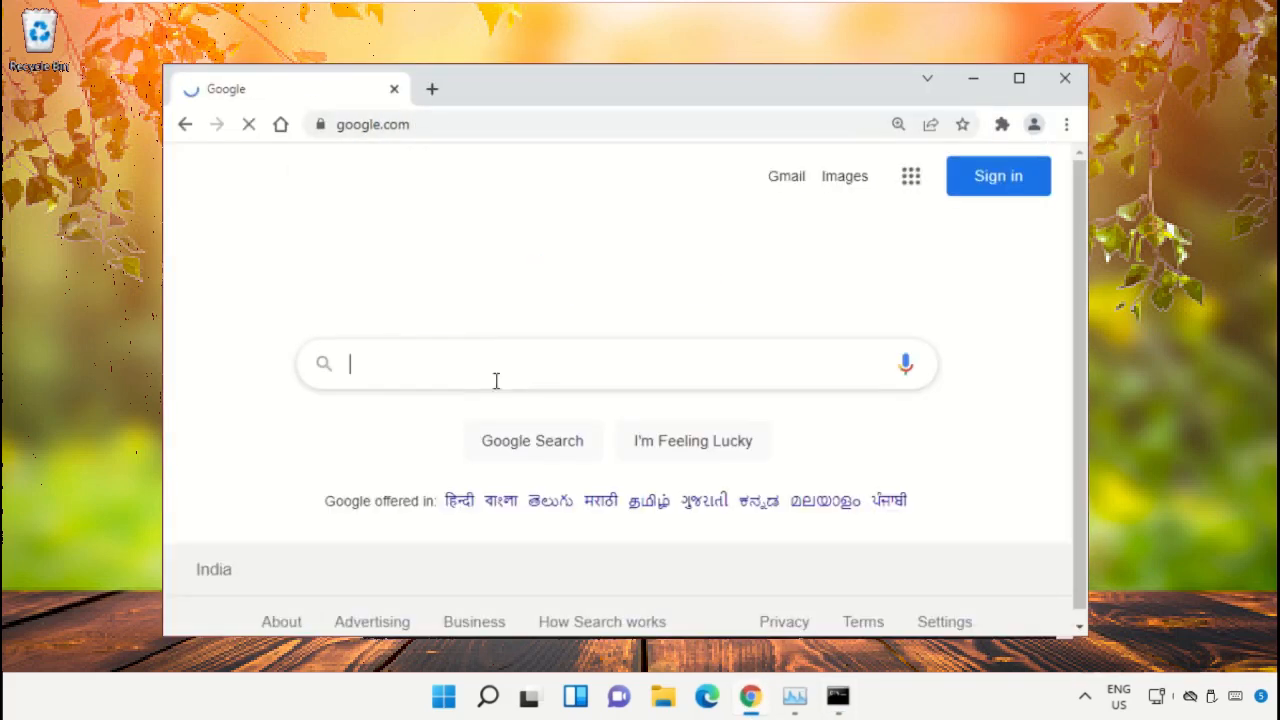
text(hows.t)
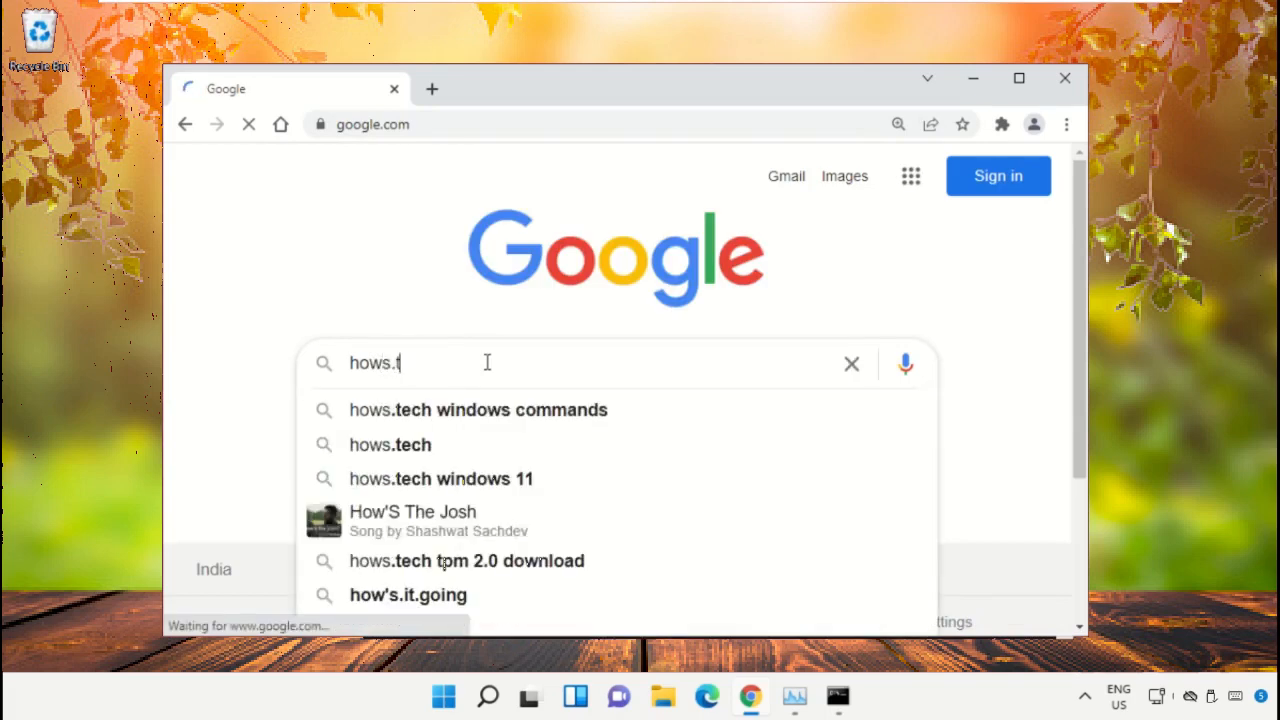
click(476, 410)
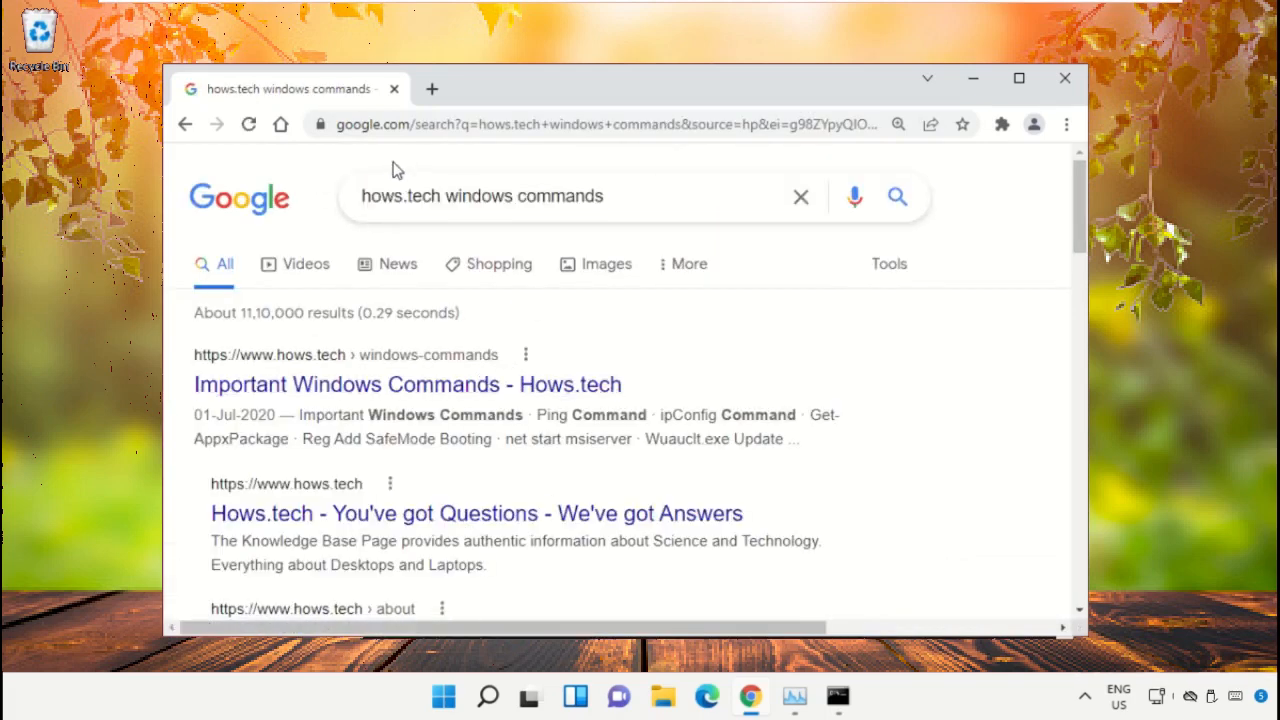
mouse_move(300, 384)
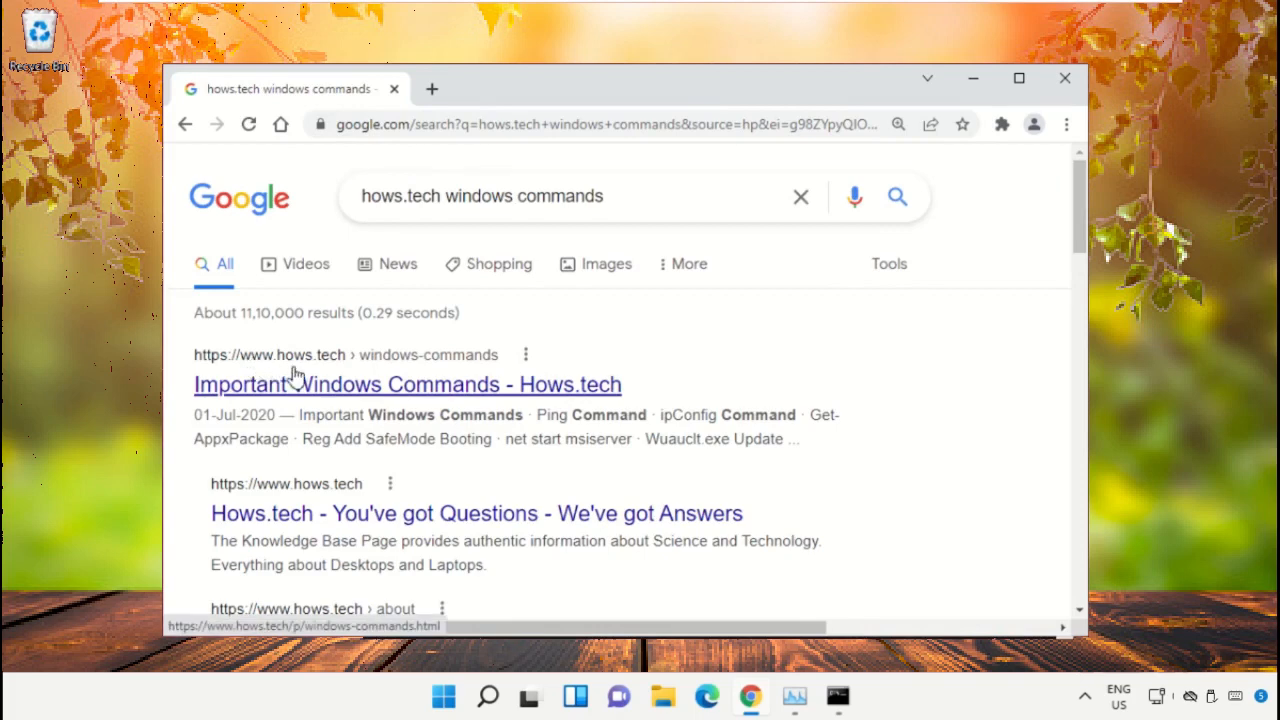
mouse_move(548, 400)
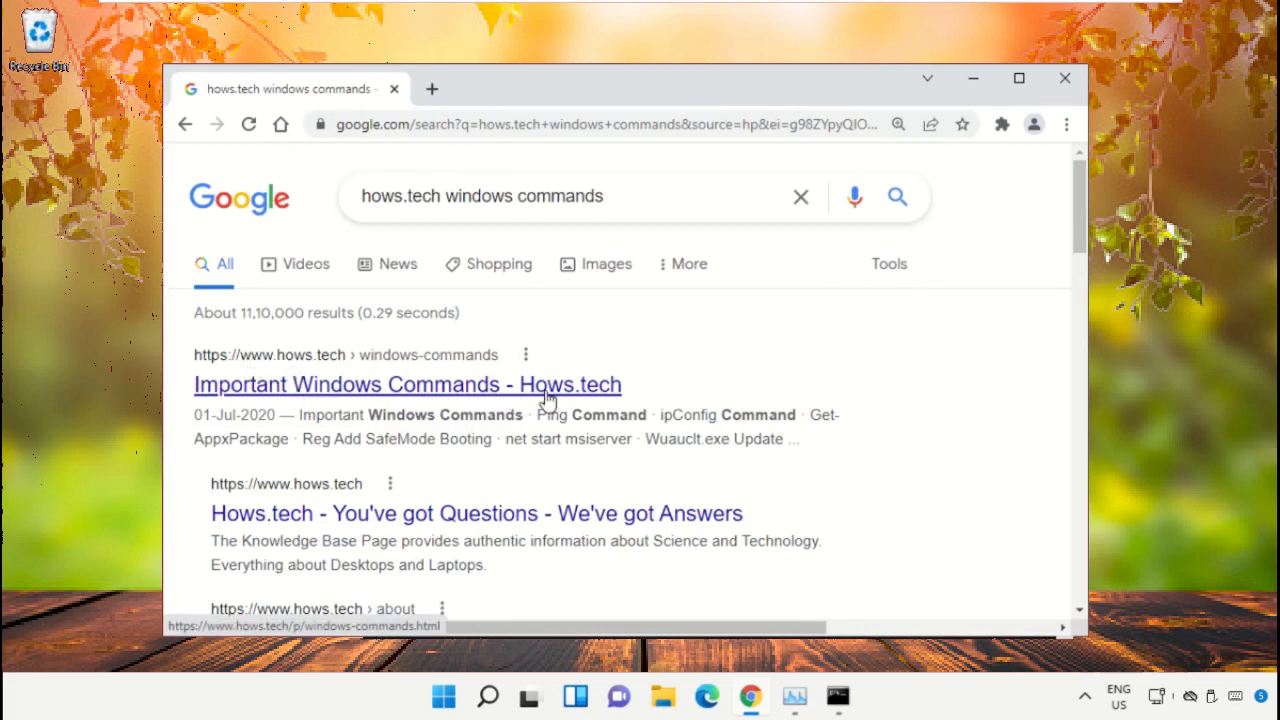
- Copy the Command 12 sfc /scanfile ieframe.dll command from the Hows.tech page
click(406, 384)
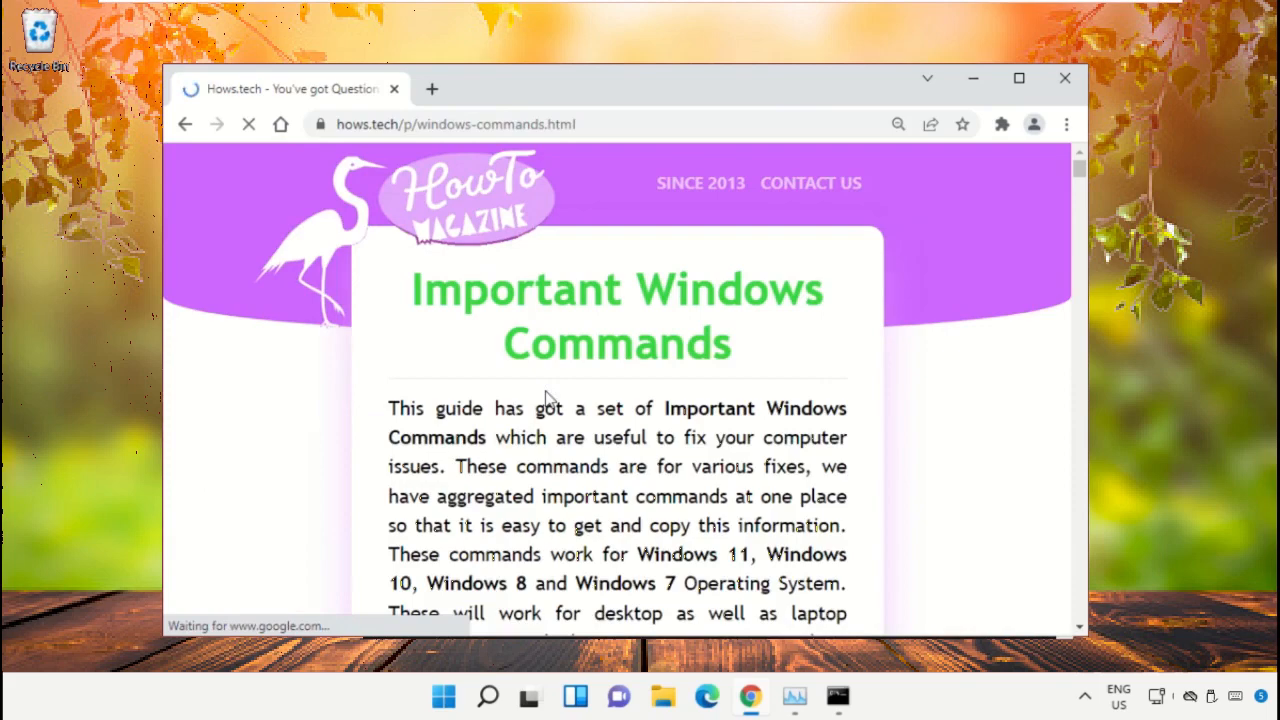
scroll(down, 3)
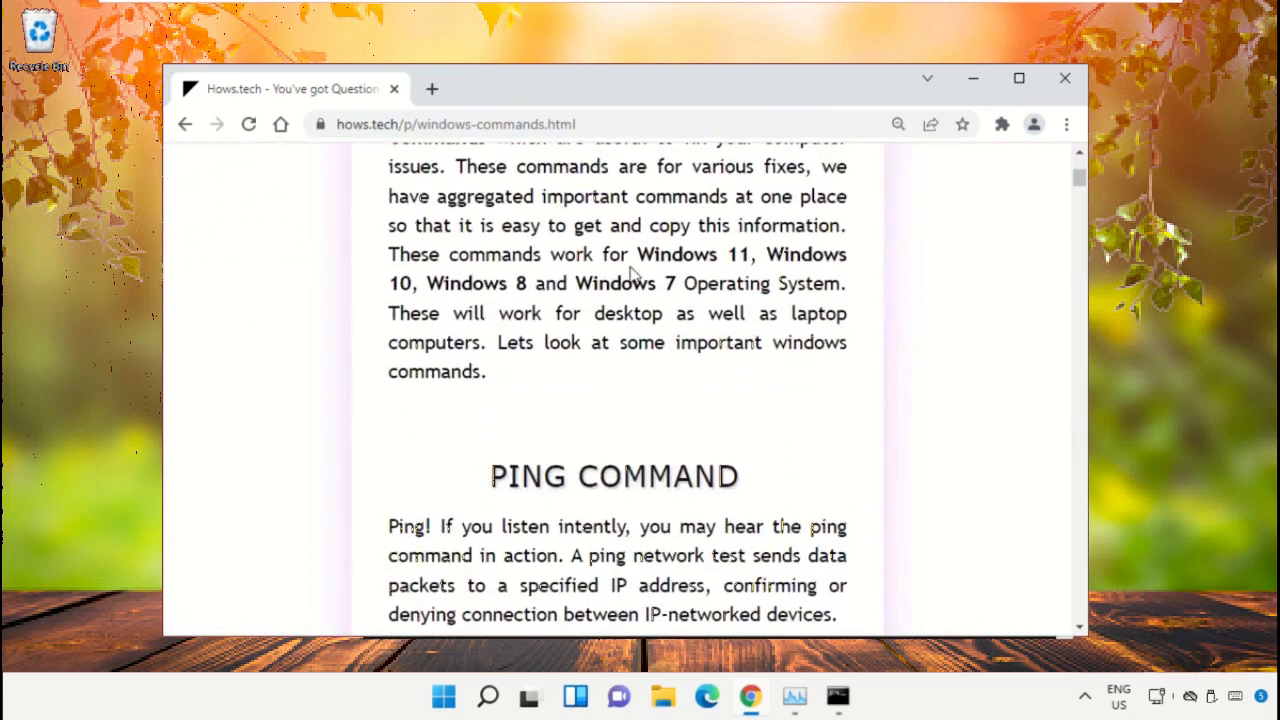
scroll(down, 3)
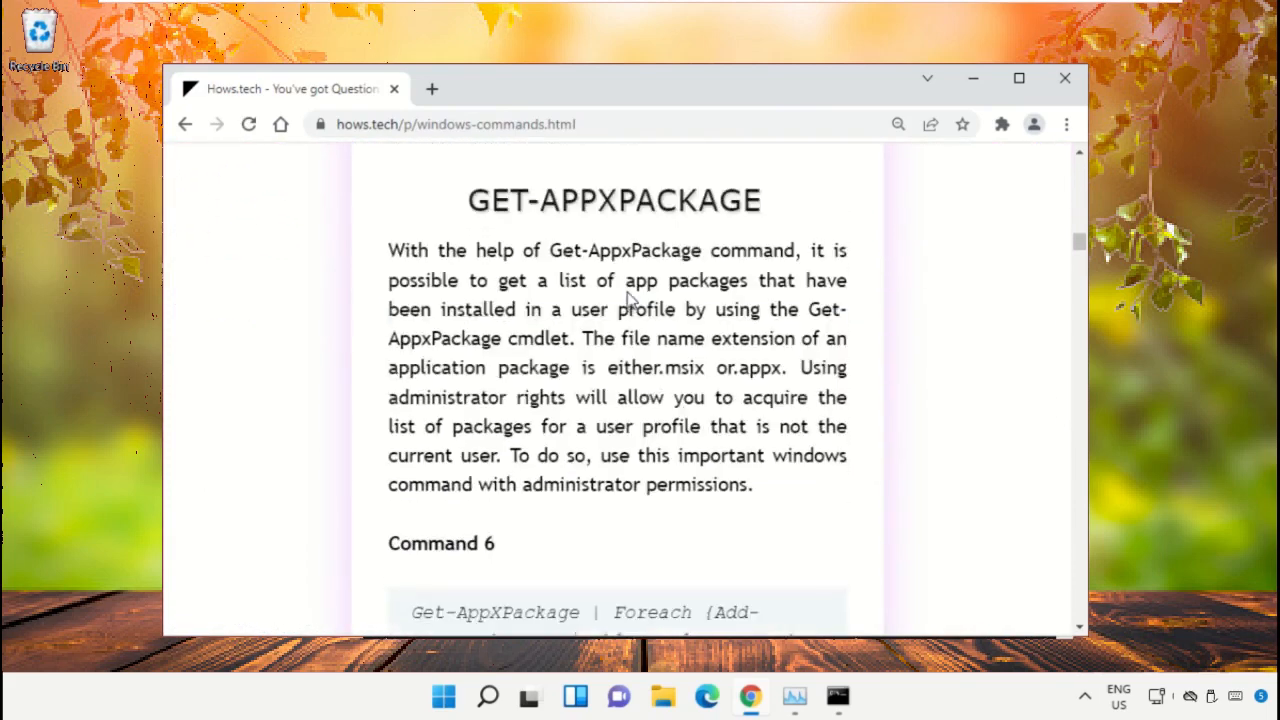
scroll(down, 3)
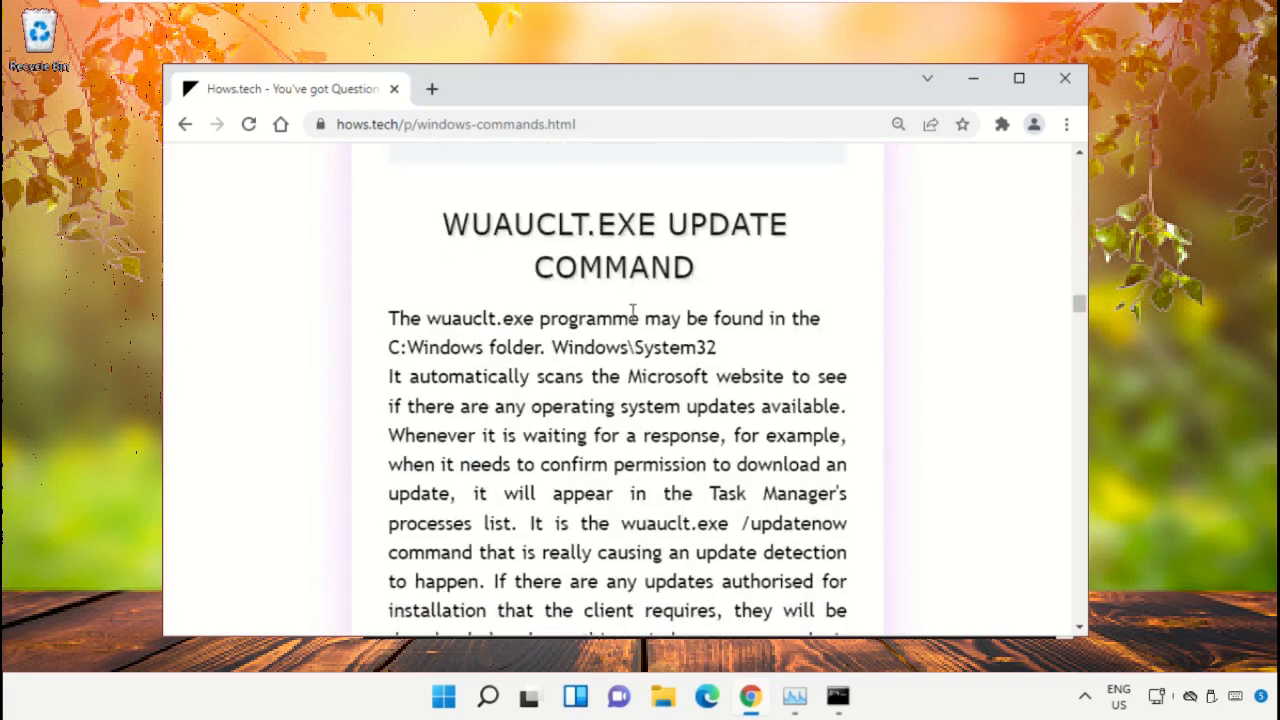
scroll(down, 3)
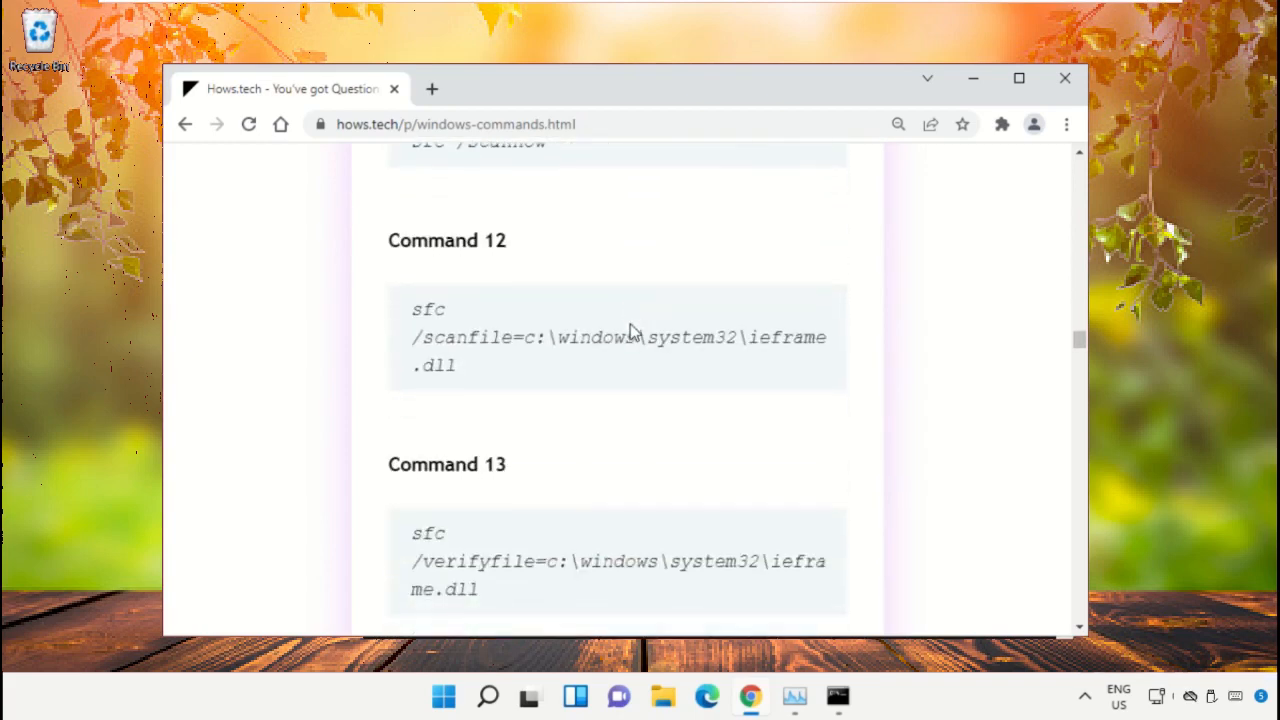
scroll(down, 3)
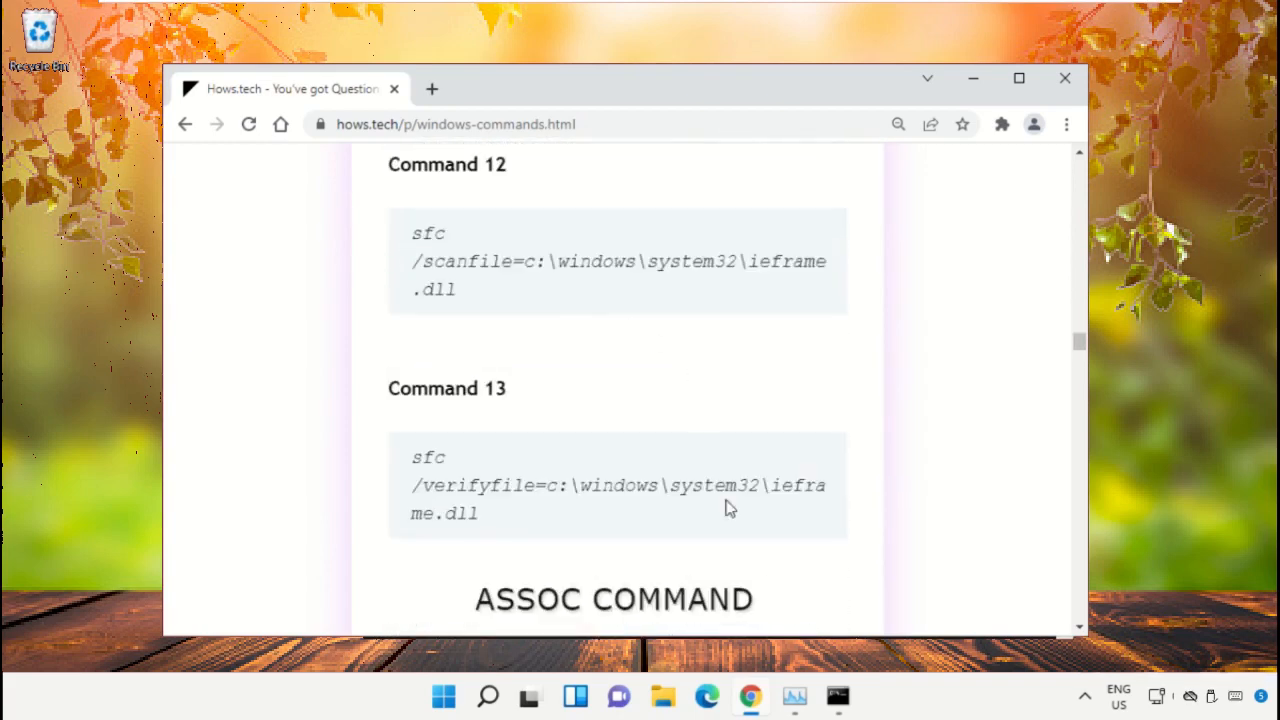
mouse_move(564, 264)
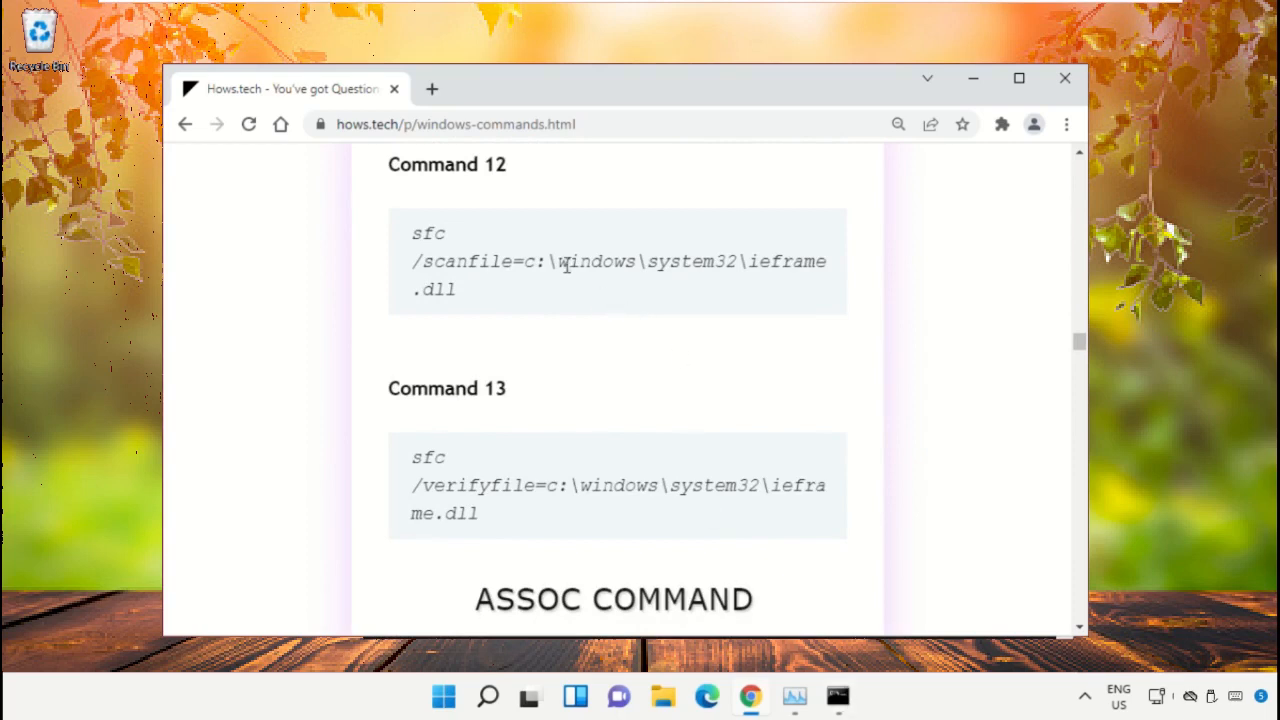
right_click(560, 264)
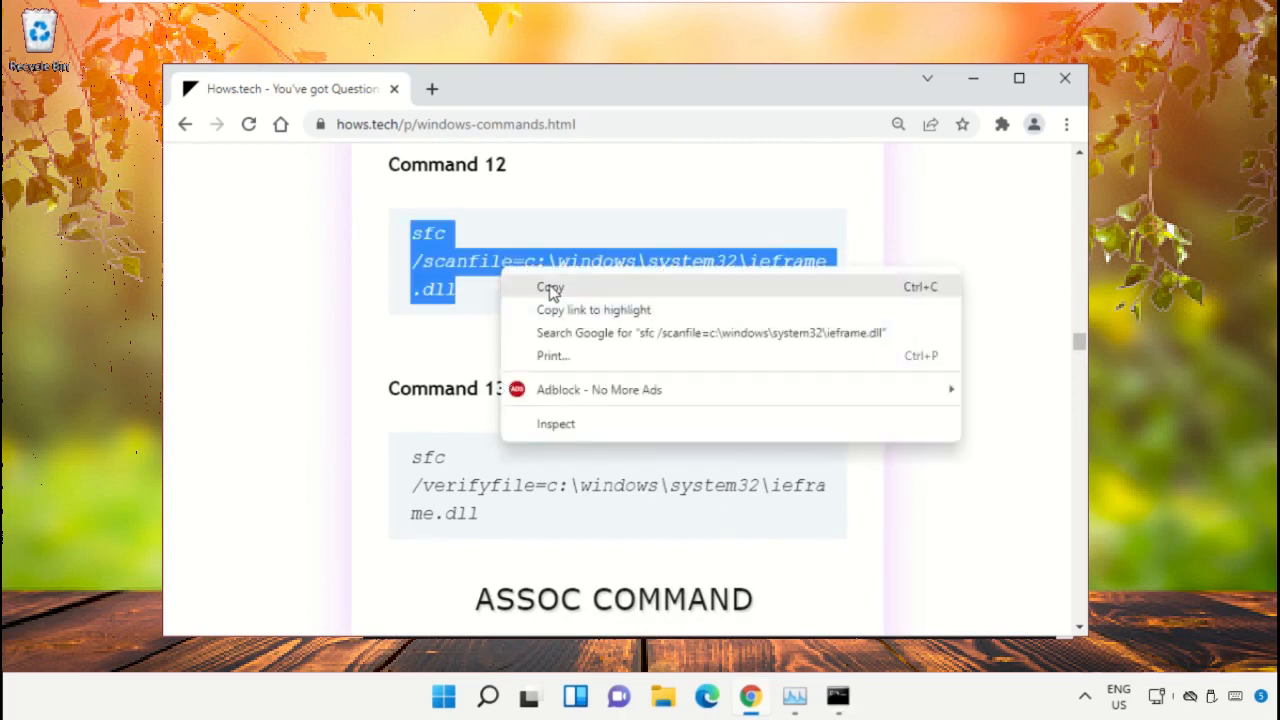
click(836, 696)
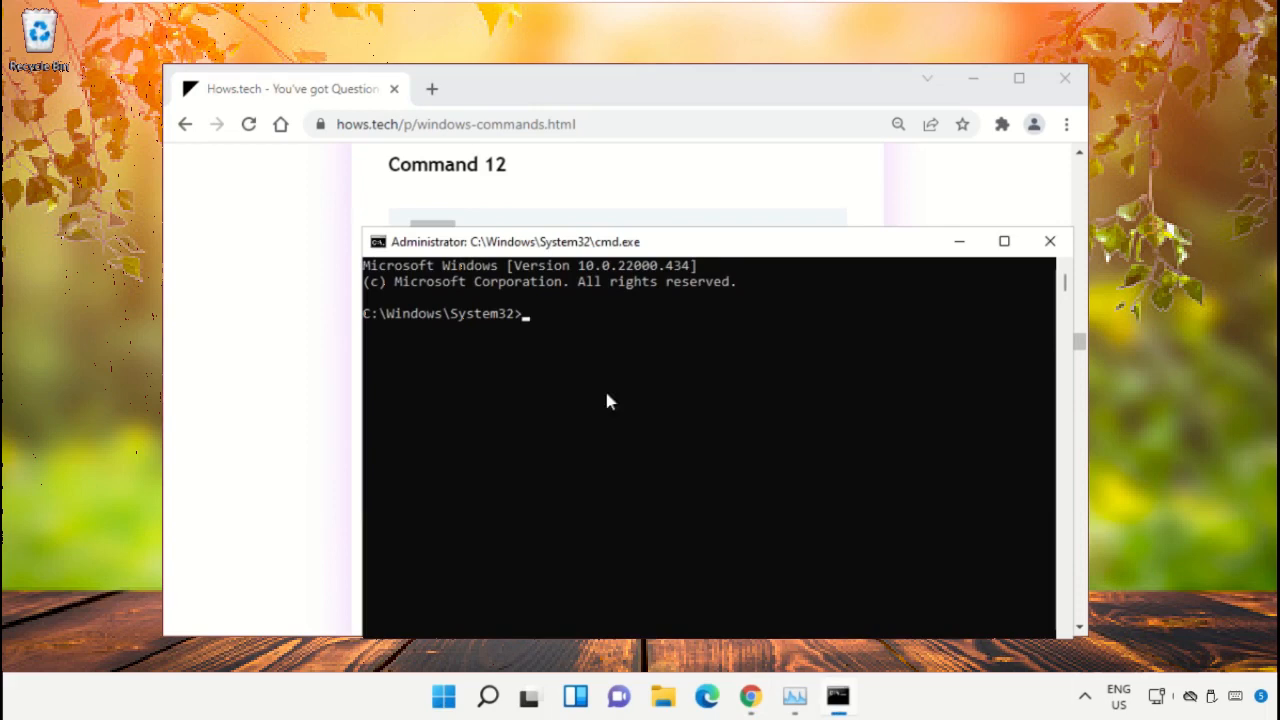
- Run sfc /scanfile and sfc /verifyfile on ieframe.dll with no violations, then exit the prompt
text(sfc /scanfile=c:\windows\system32\ieframe.dll)
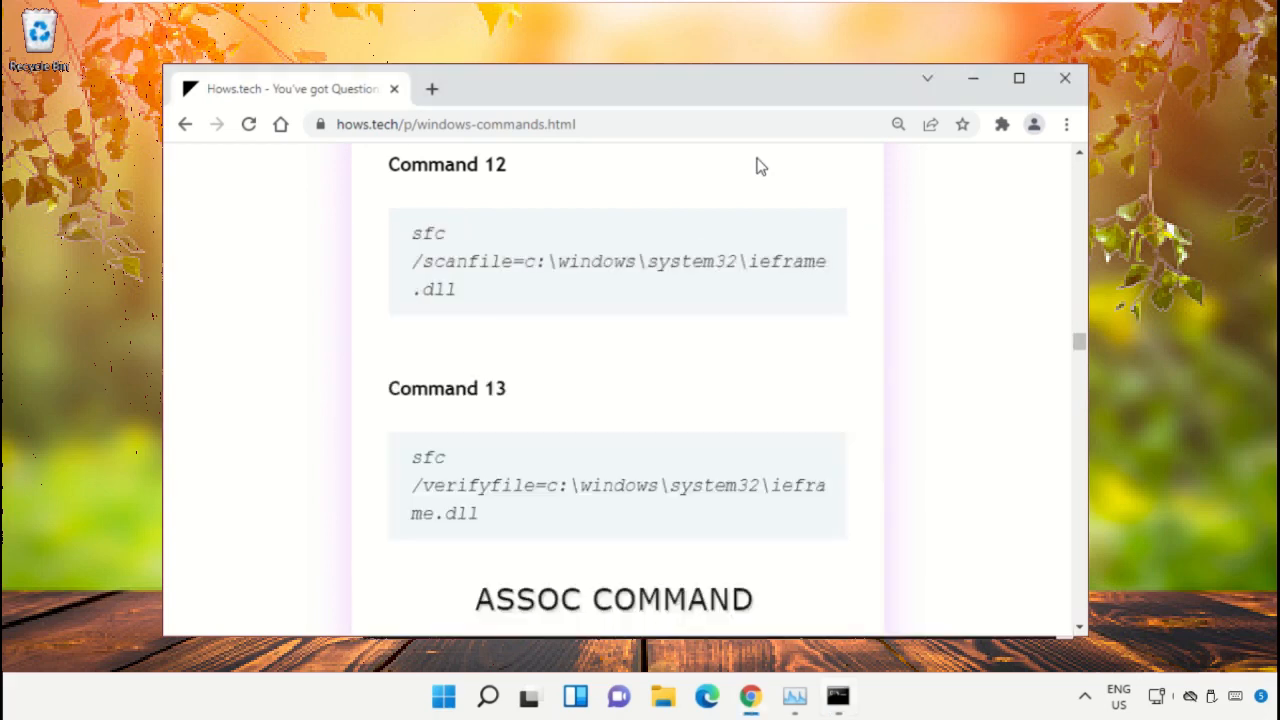
right_click(556, 488)
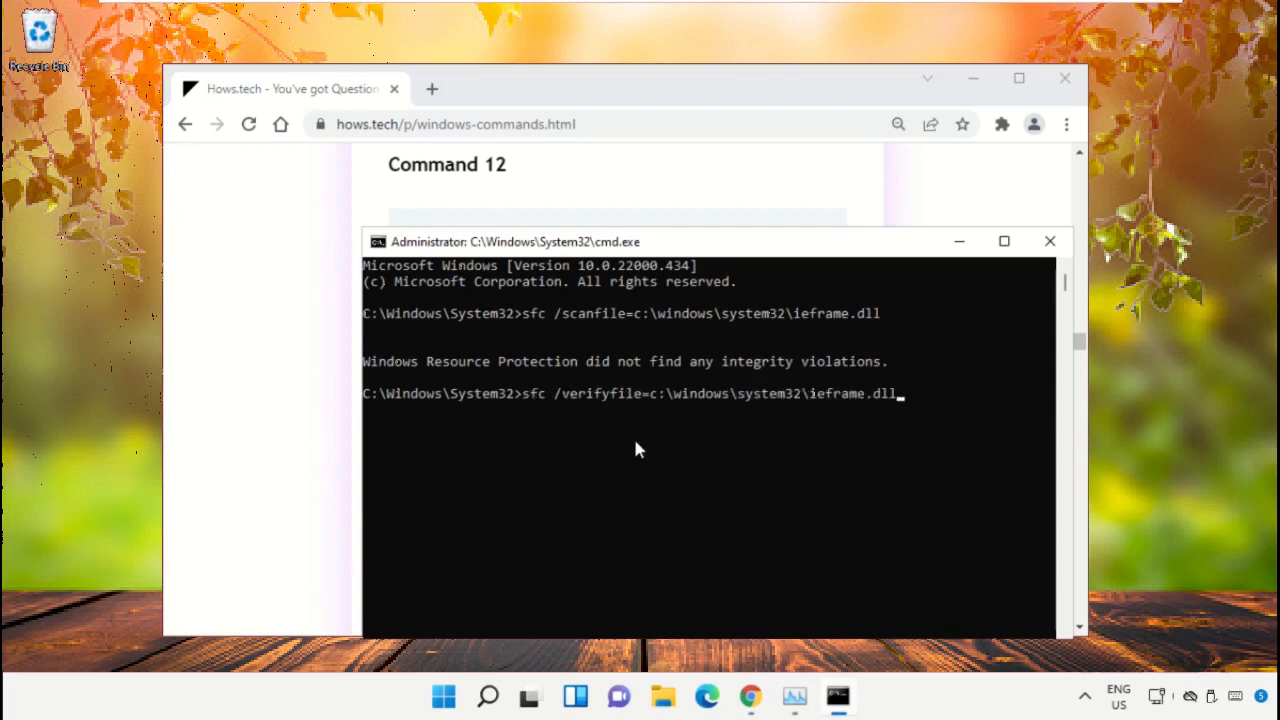
key(Return)
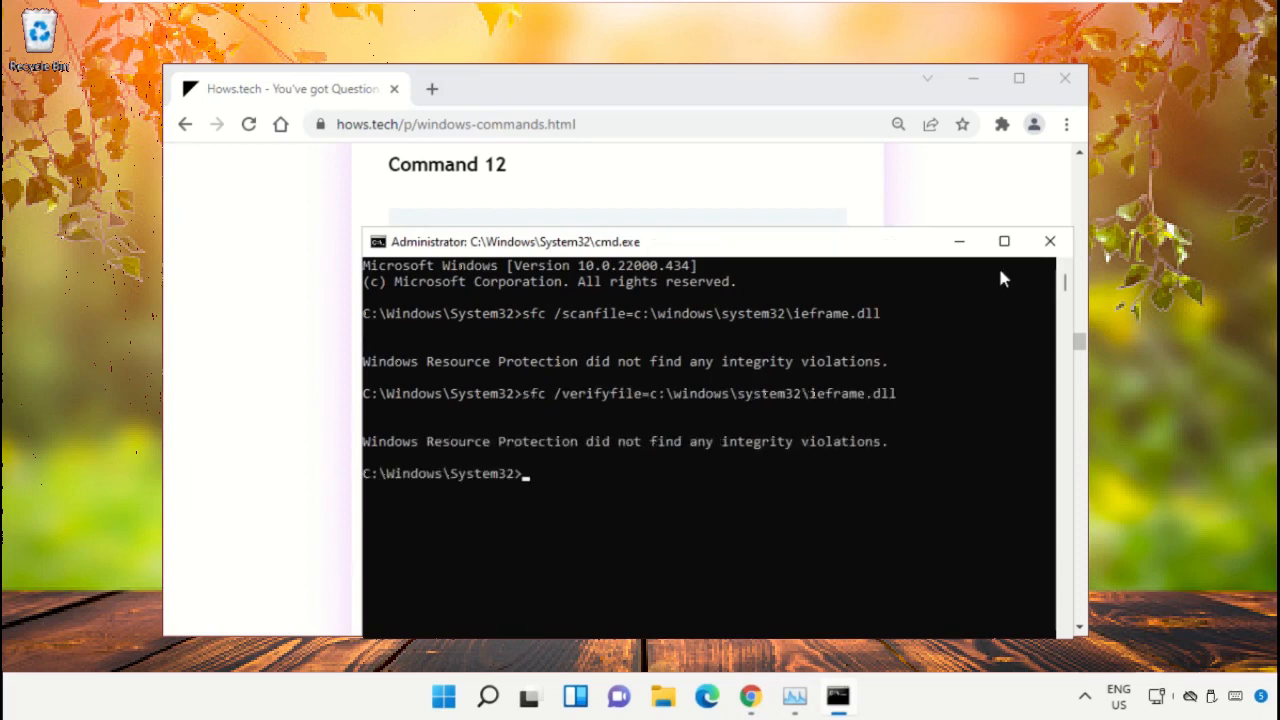
text(exit)
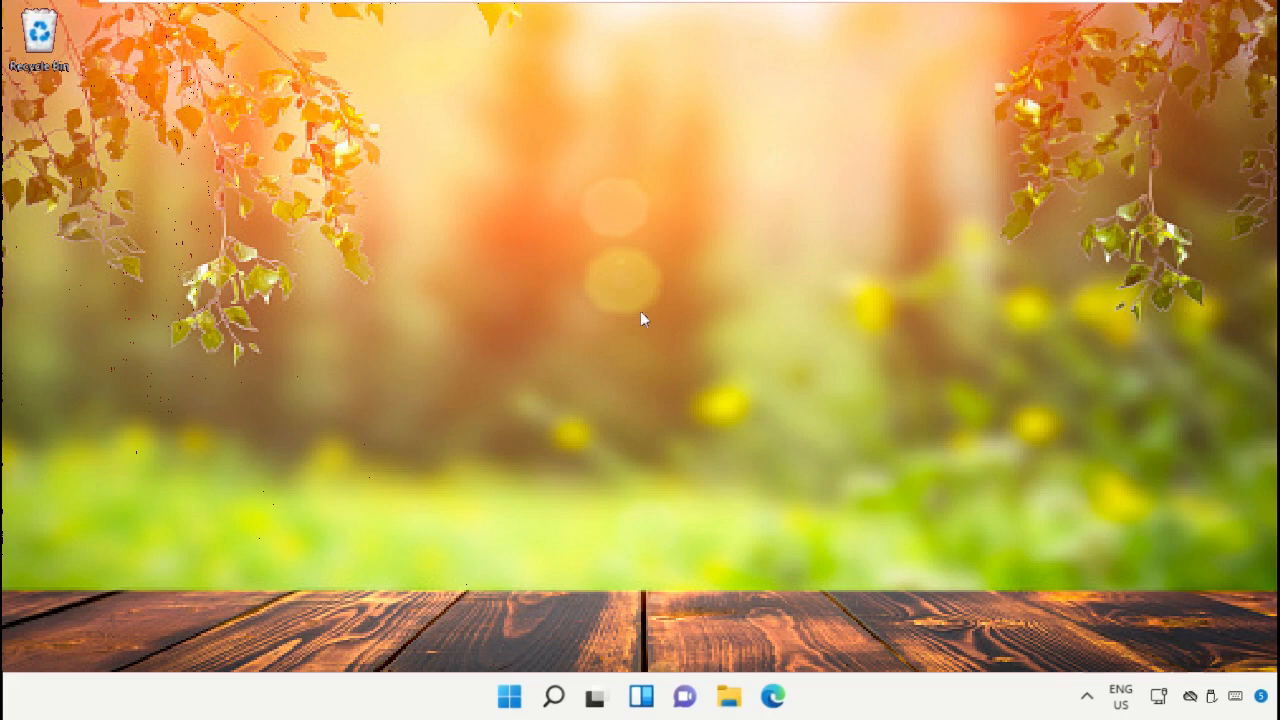
mouse_move(582, 232)
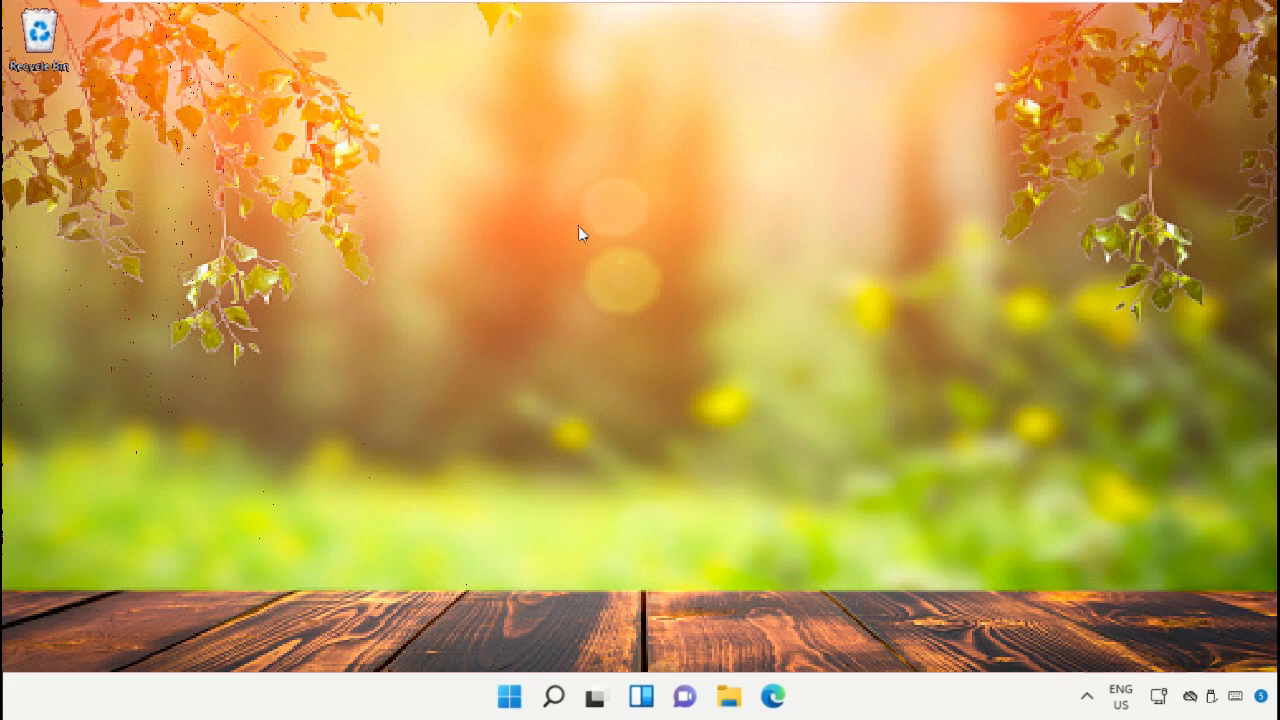
- Reach Device Manager from the Start button's right-click menu
right_click(508, 696)
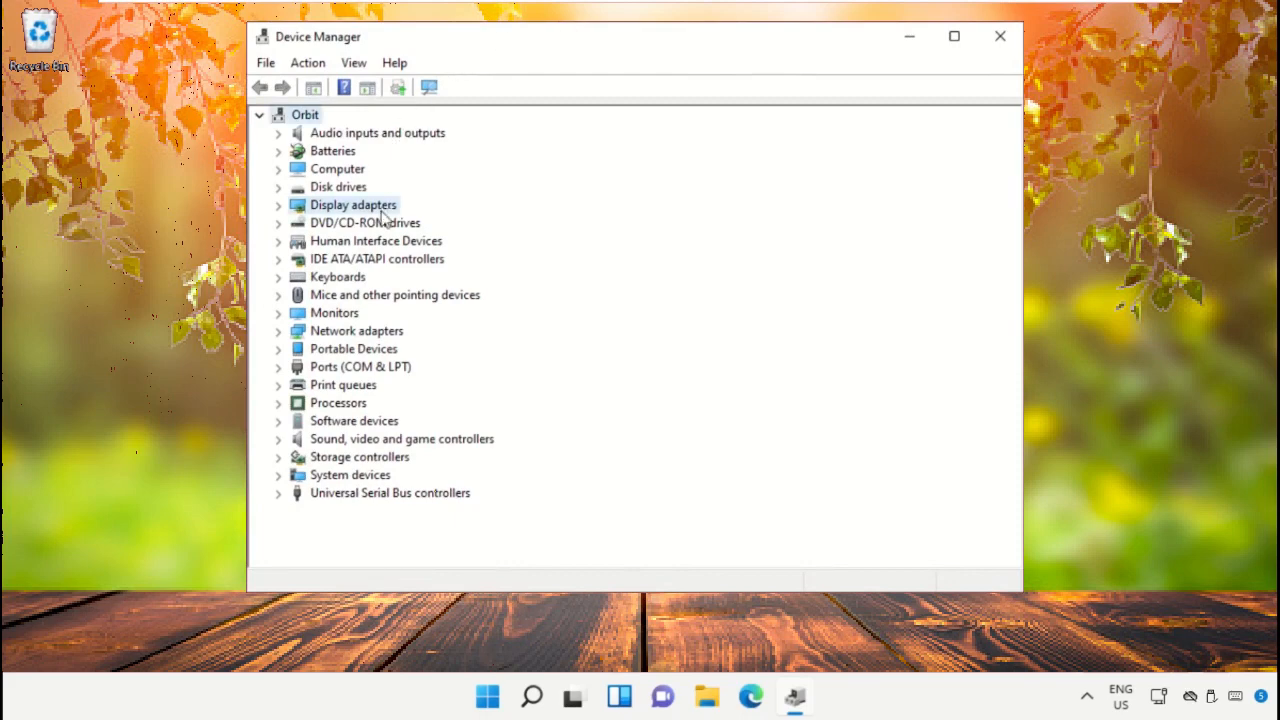
- Update the Microsoft Basic Display Adapter driver automatically, then search Windows Update for drivers
click(278, 204)
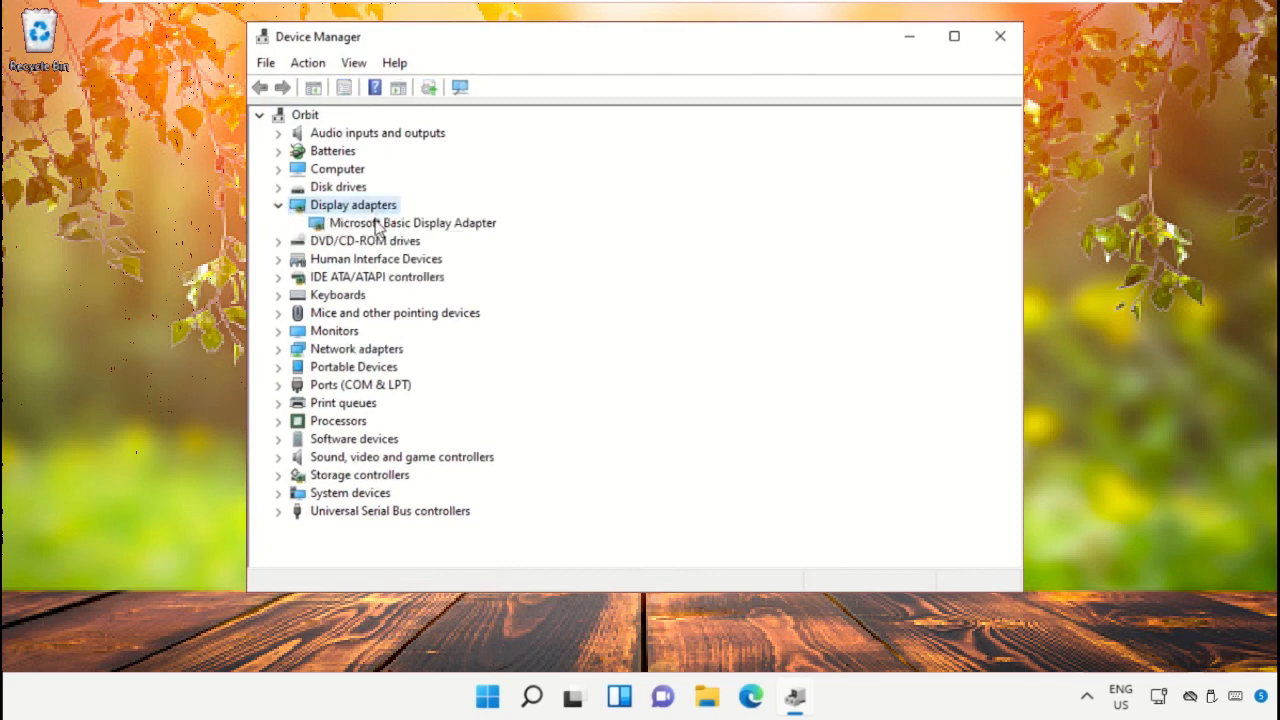
right_click(412, 222)
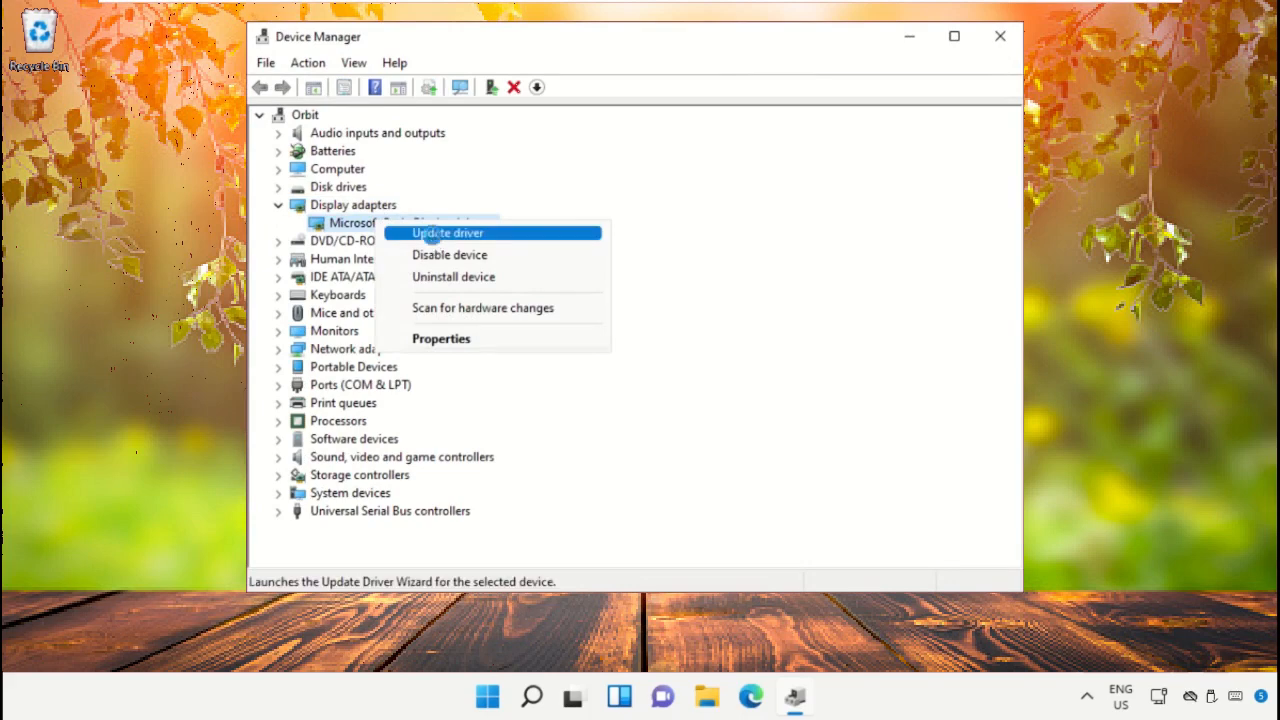
click(446, 232)
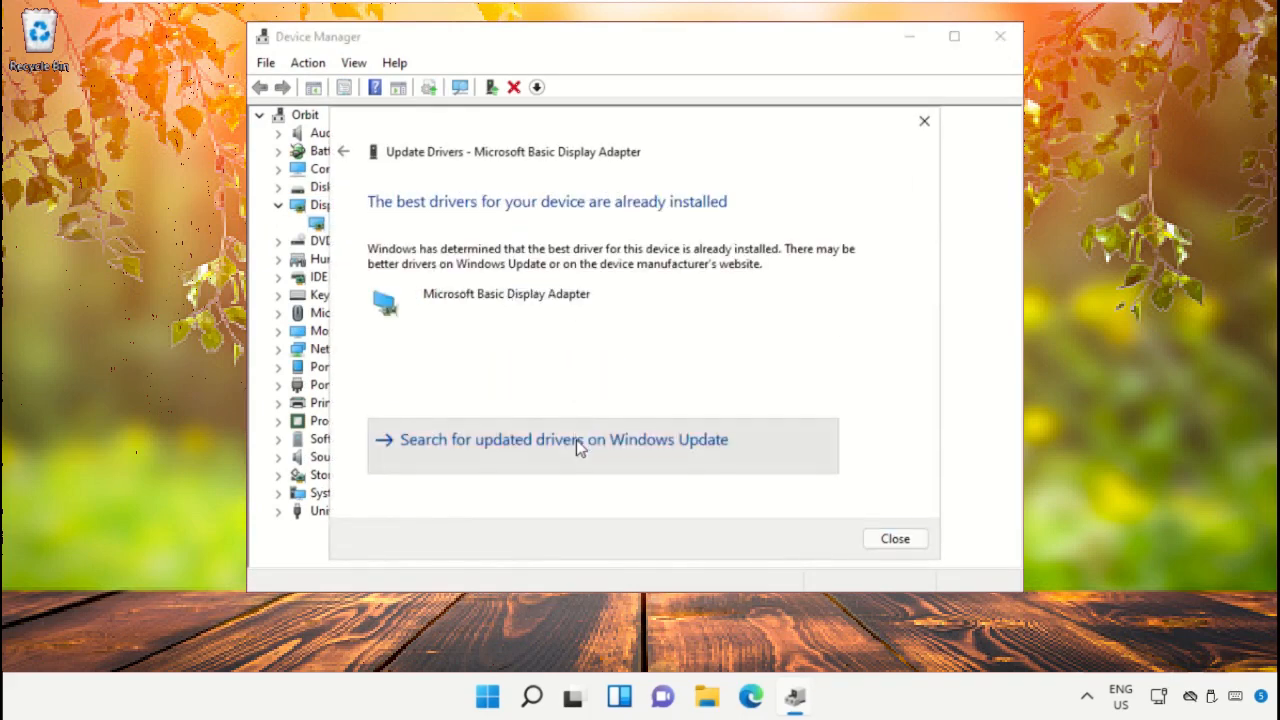
click(564, 440)
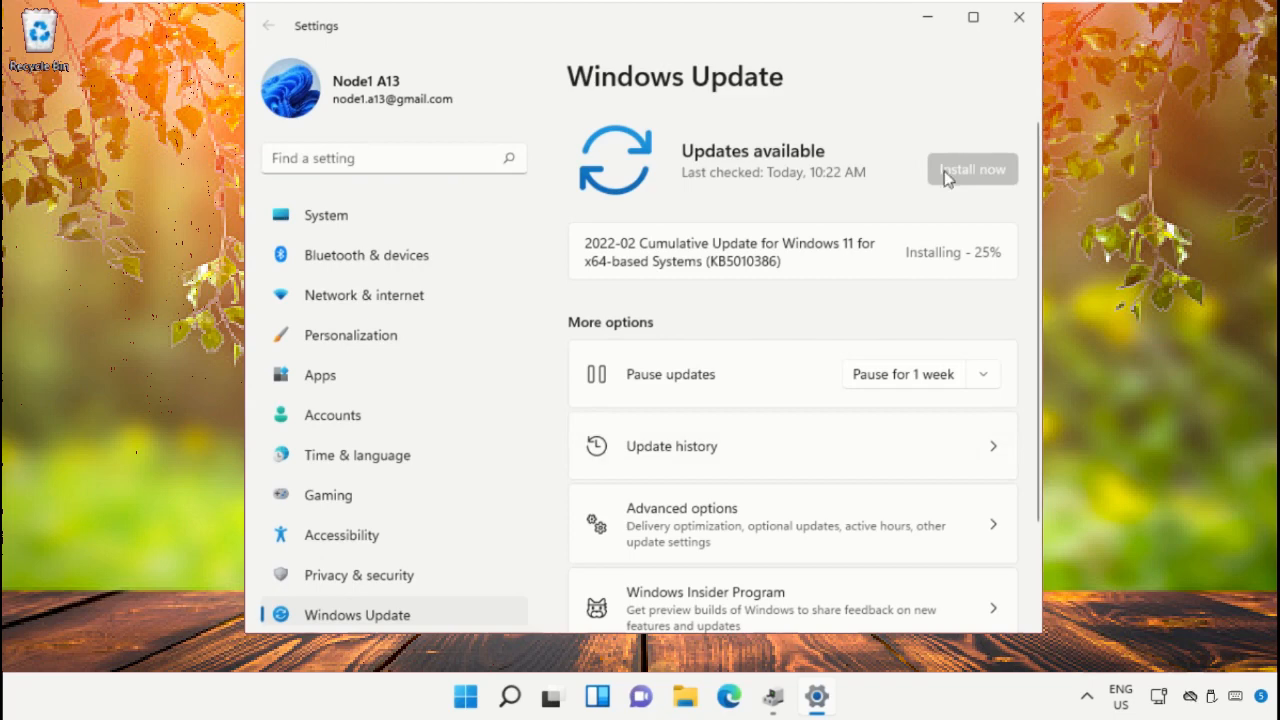
mouse_move(768, 300)
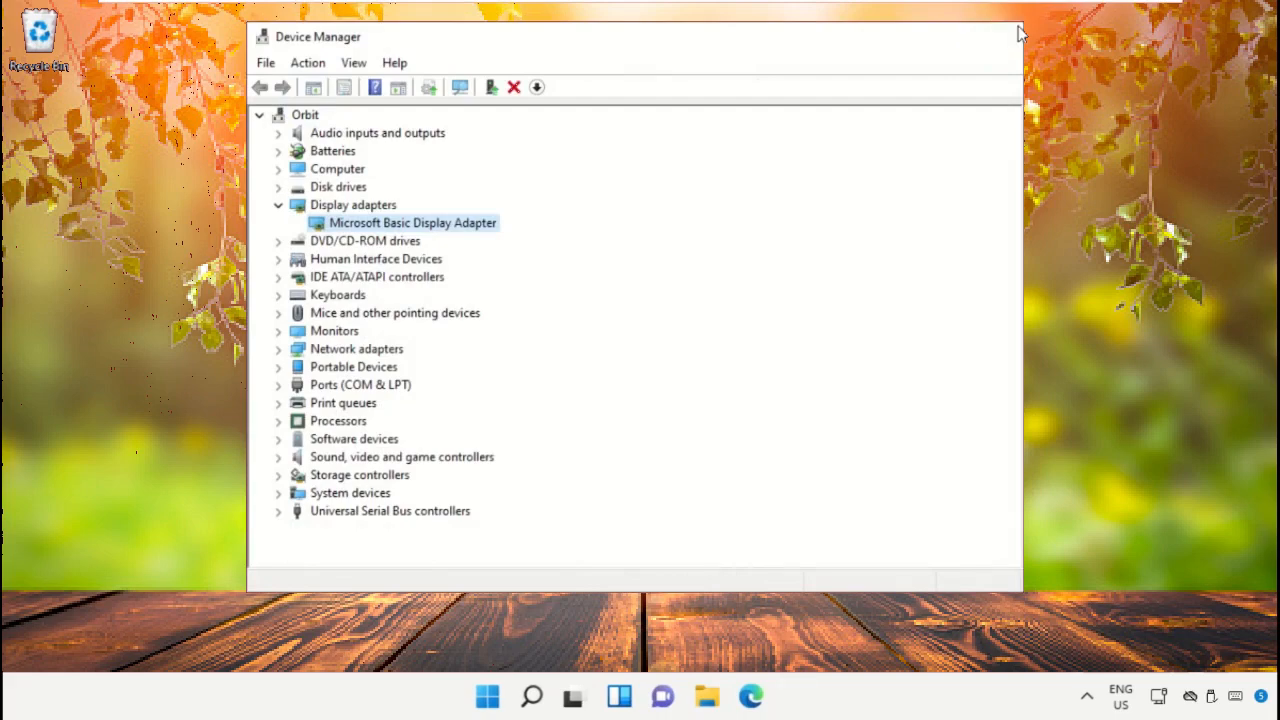
- Close Device Manager and bring up an empty Windows Search box
click(1012, 32)
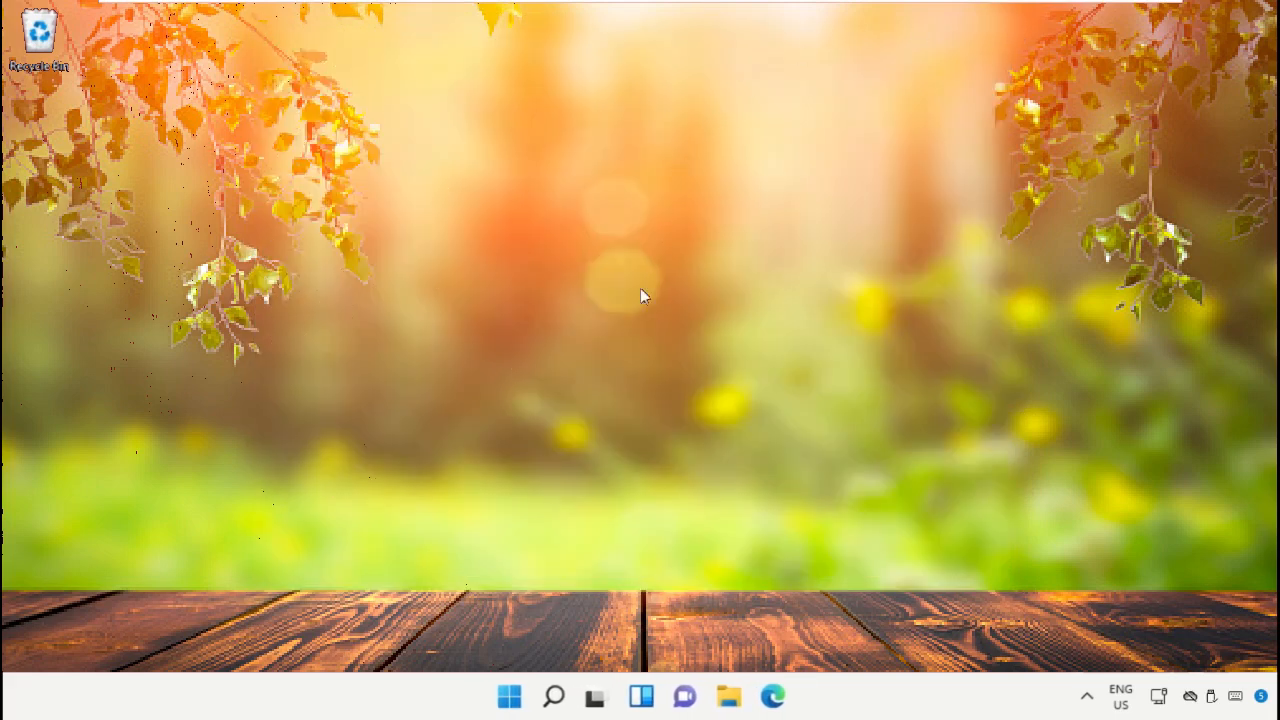
mouse_move(644, 296)
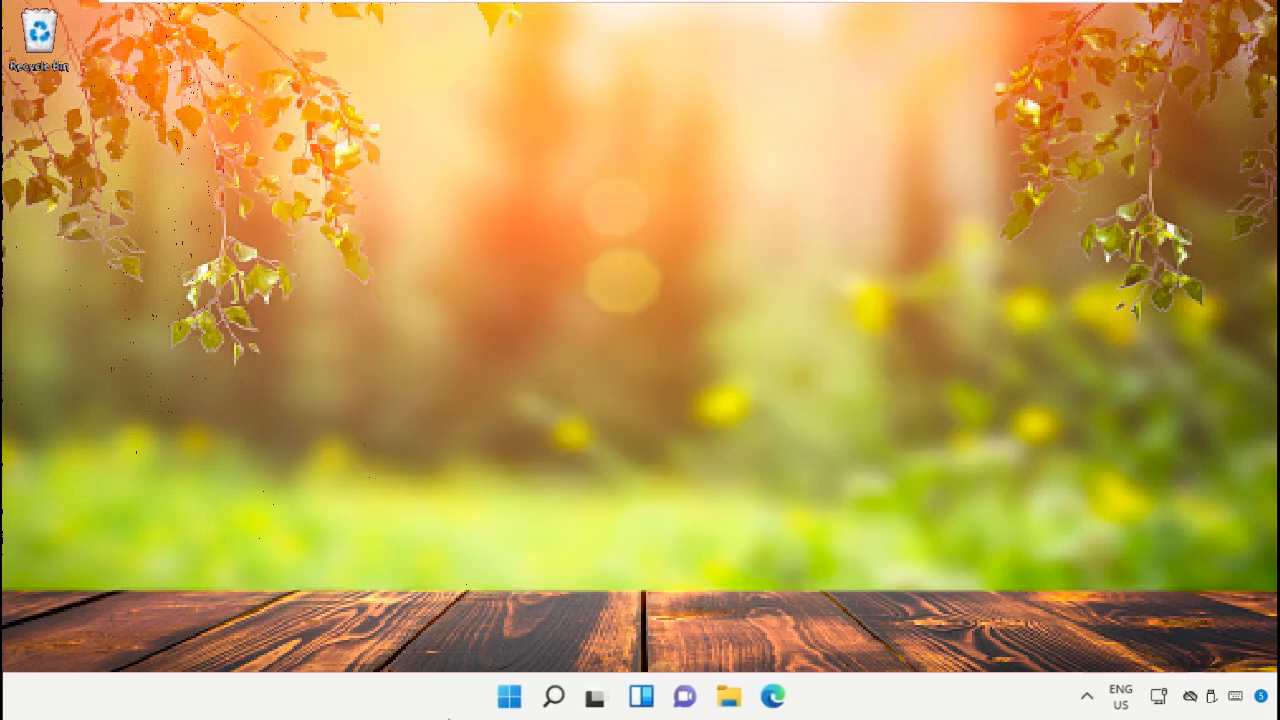
click(552, 696)
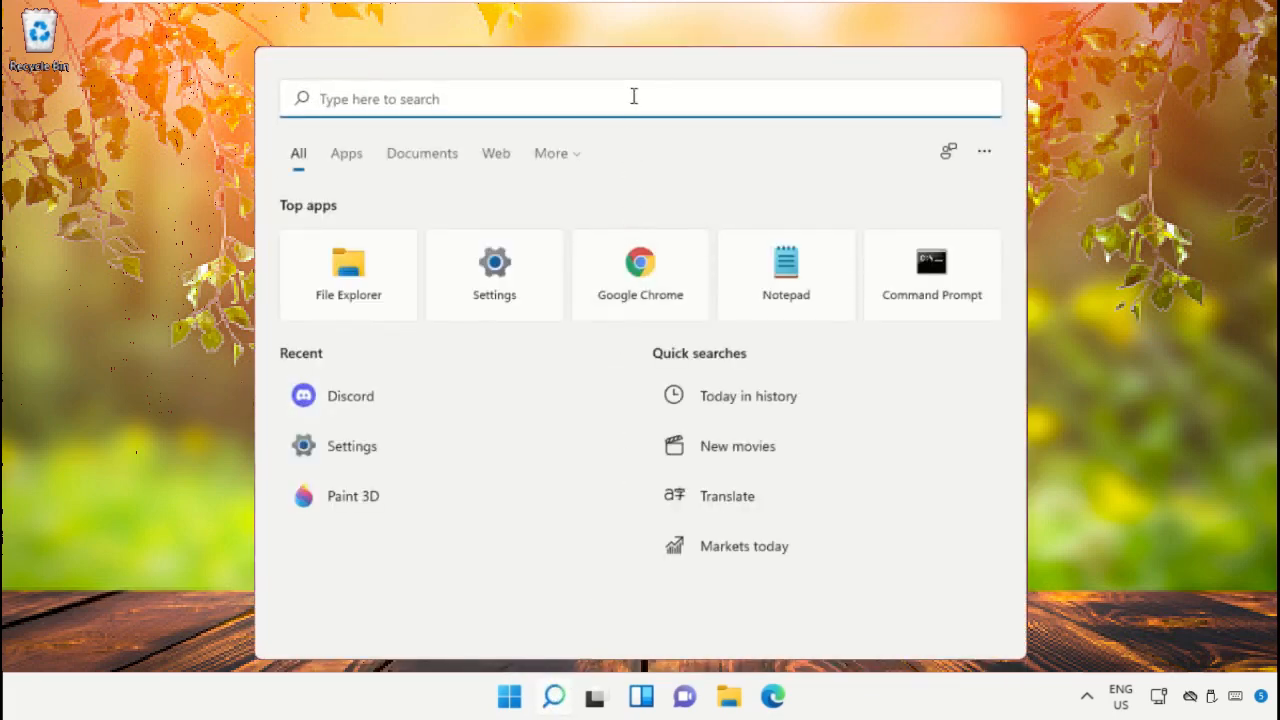
- Search for Cmd and launch Command Prompt as administrator
text(Cmd)
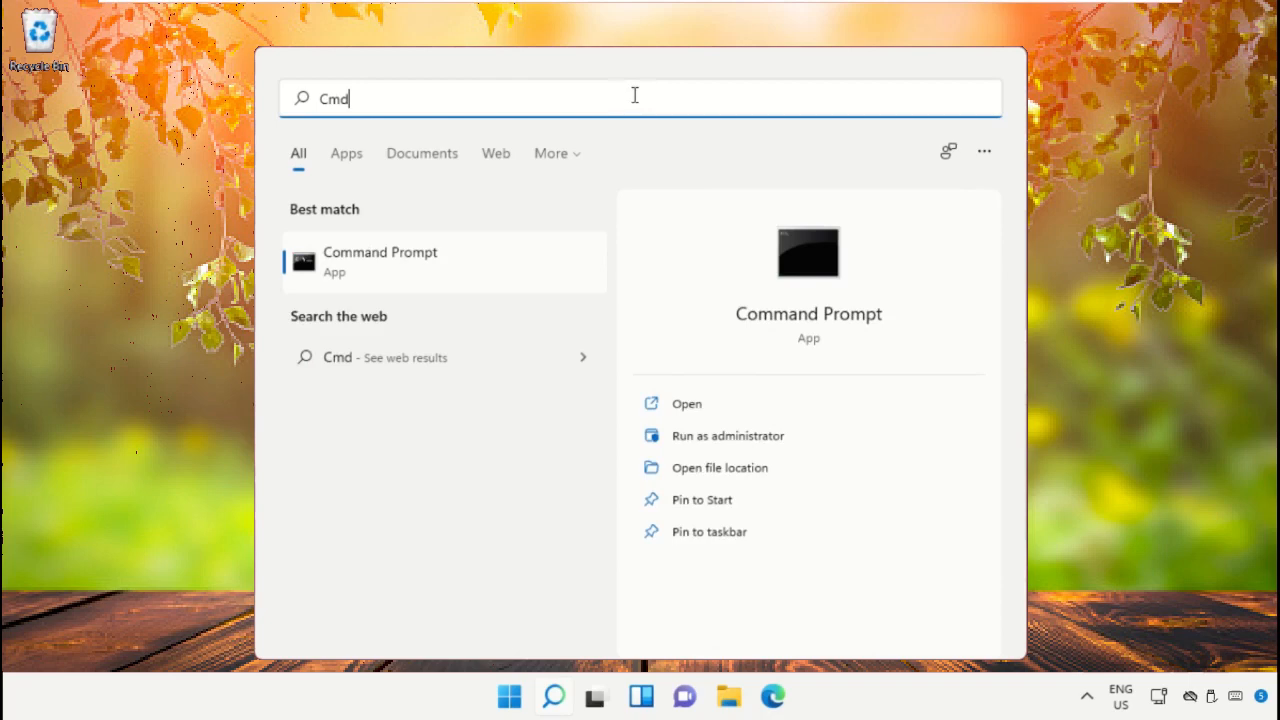
right_click(380, 260)
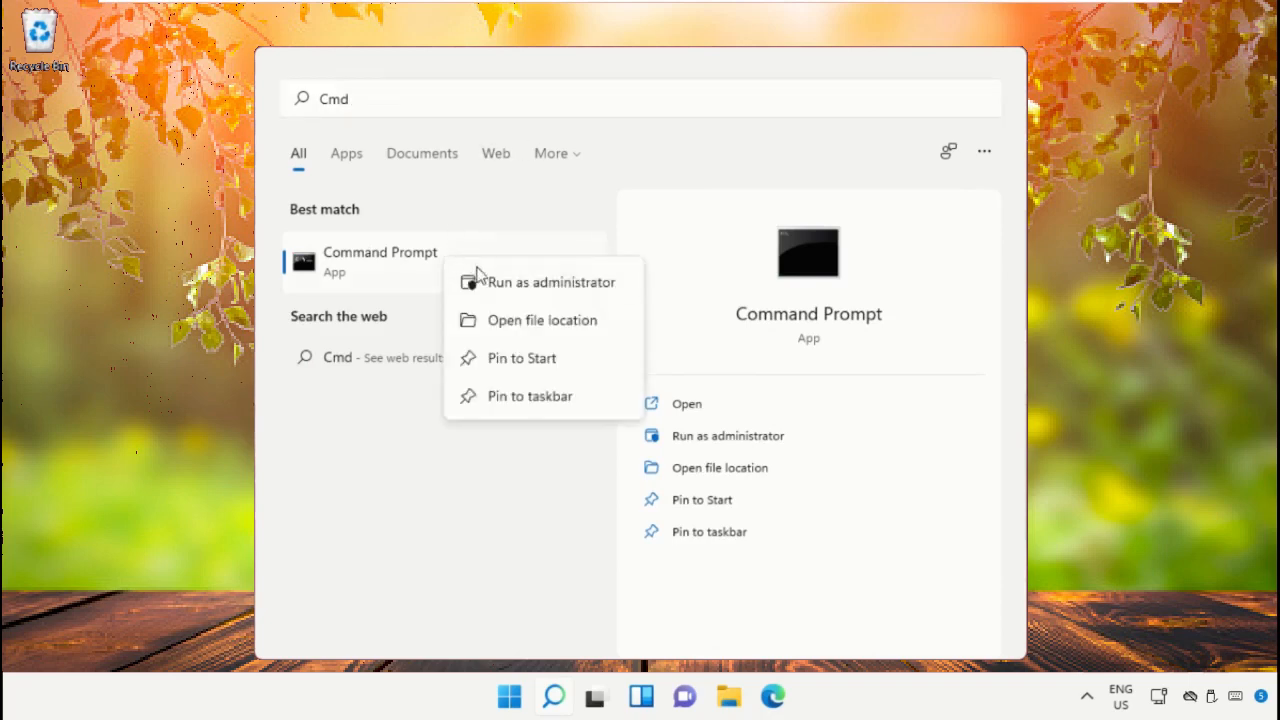
click(552, 280)
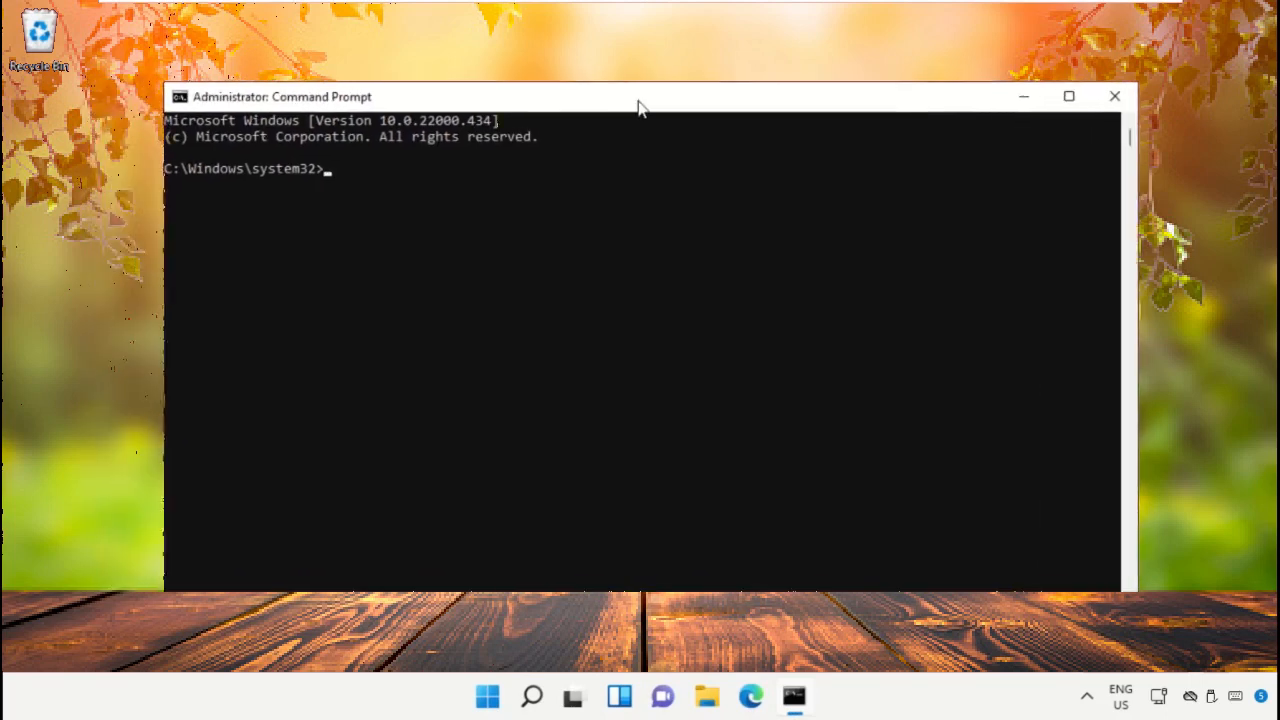
- Run chkdsk /f /r /x to schedule a disk check at next restart, then close the prompt
text(chkdsk)
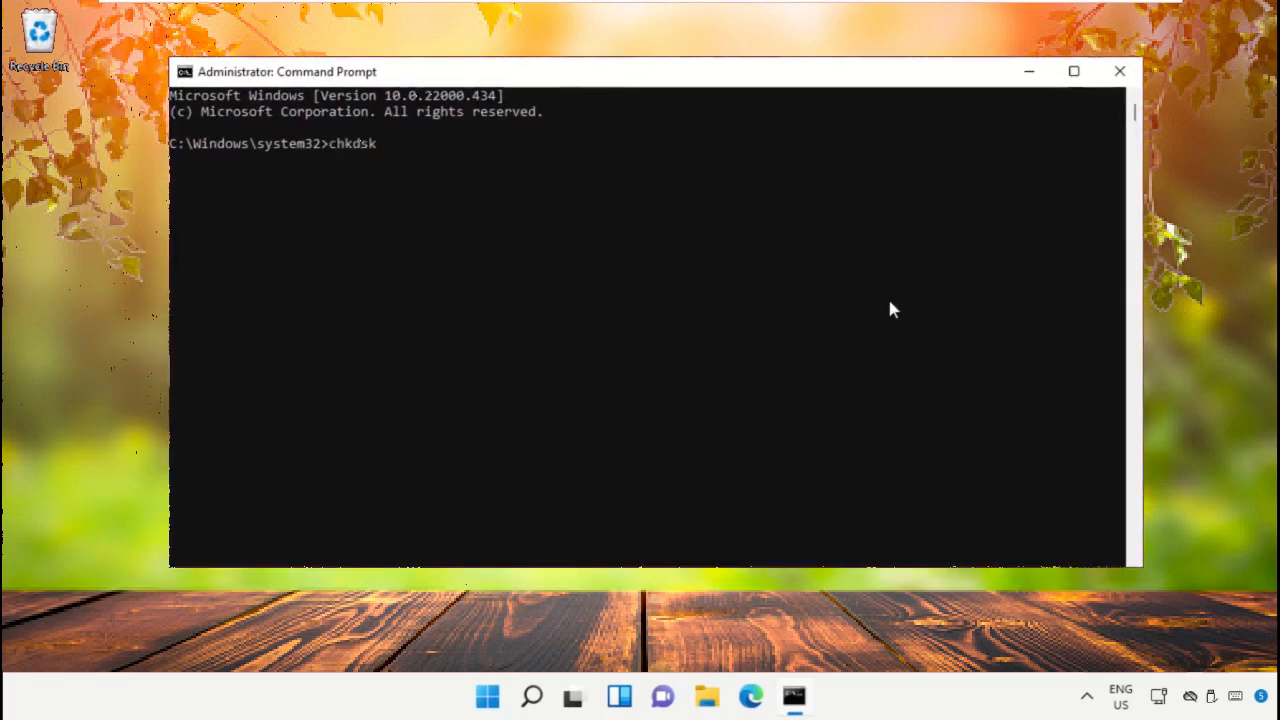
text(/f /r /x)
text(Y)
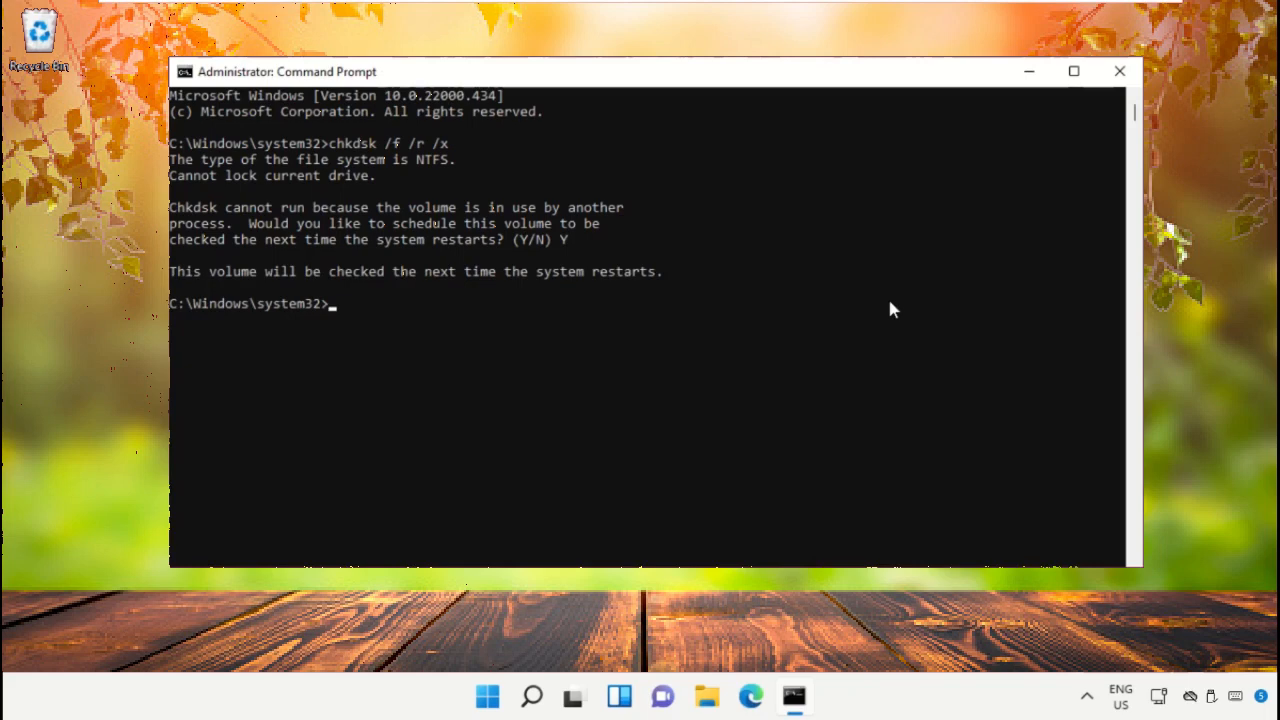
mouse_move(672, 272)
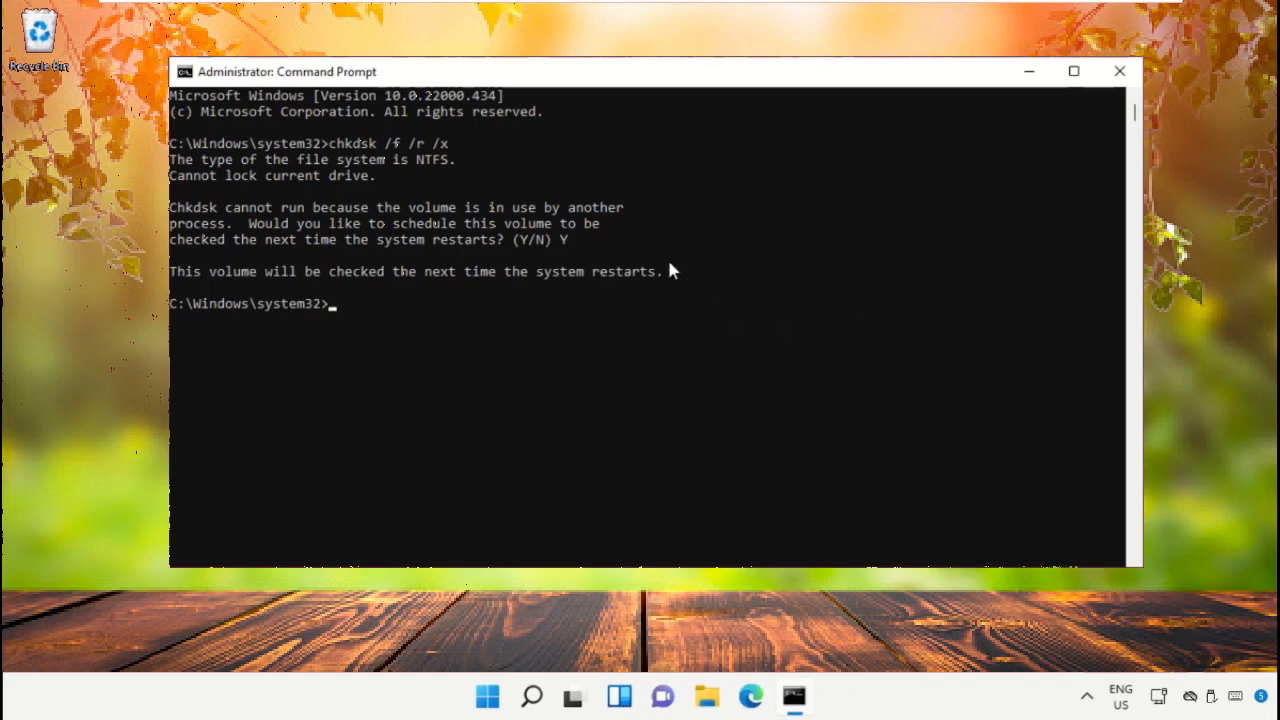
click(1120, 72)
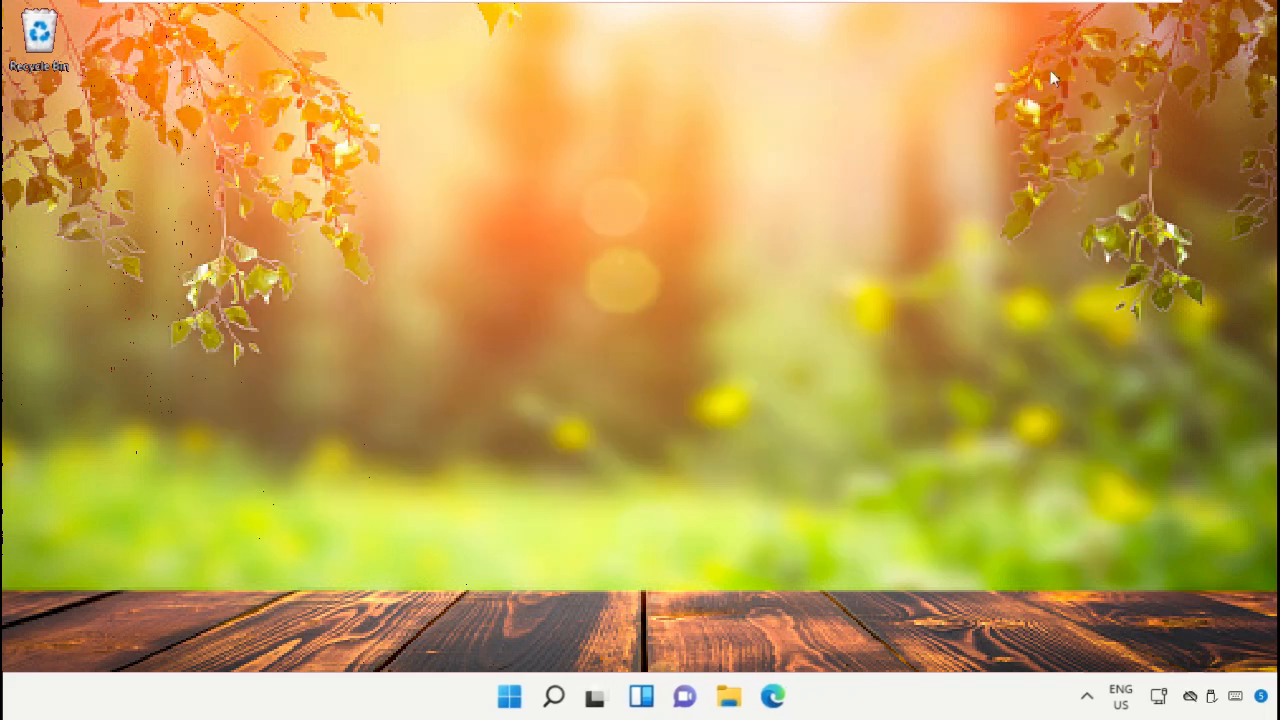
mouse_move(576, 708)
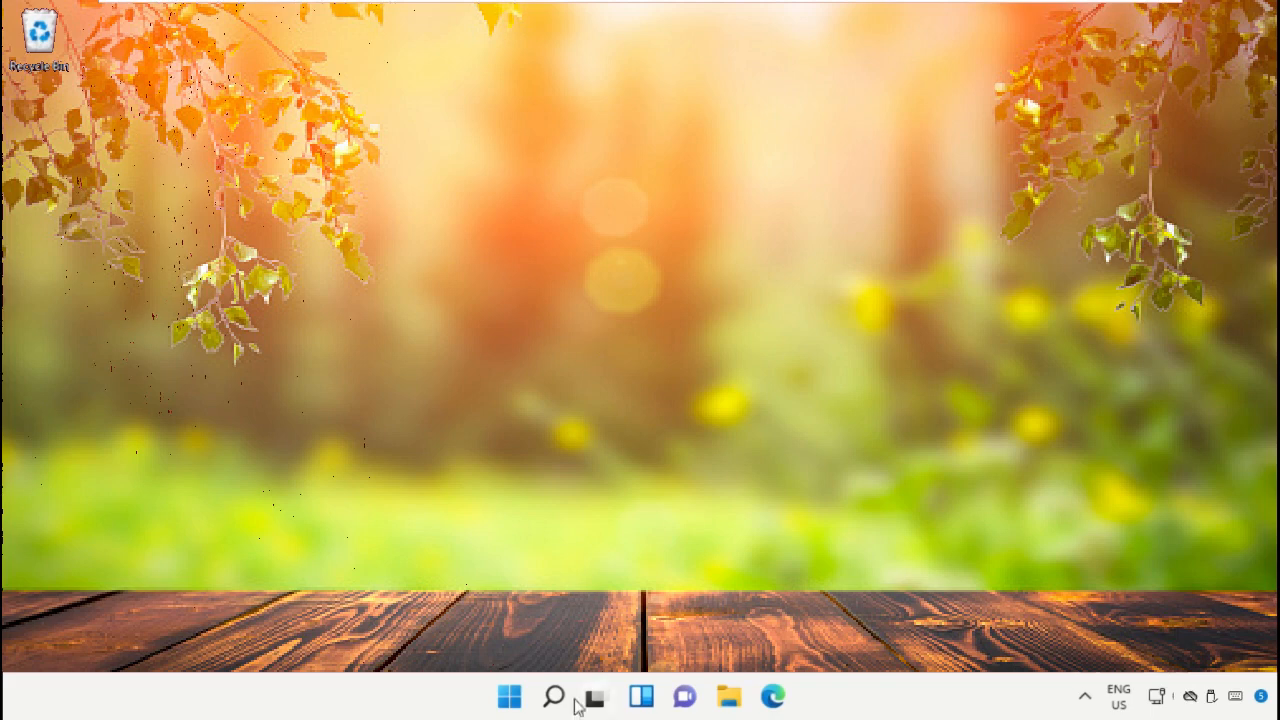
- Show the Start menu power options listing Shut down and Restart
click(508, 696)
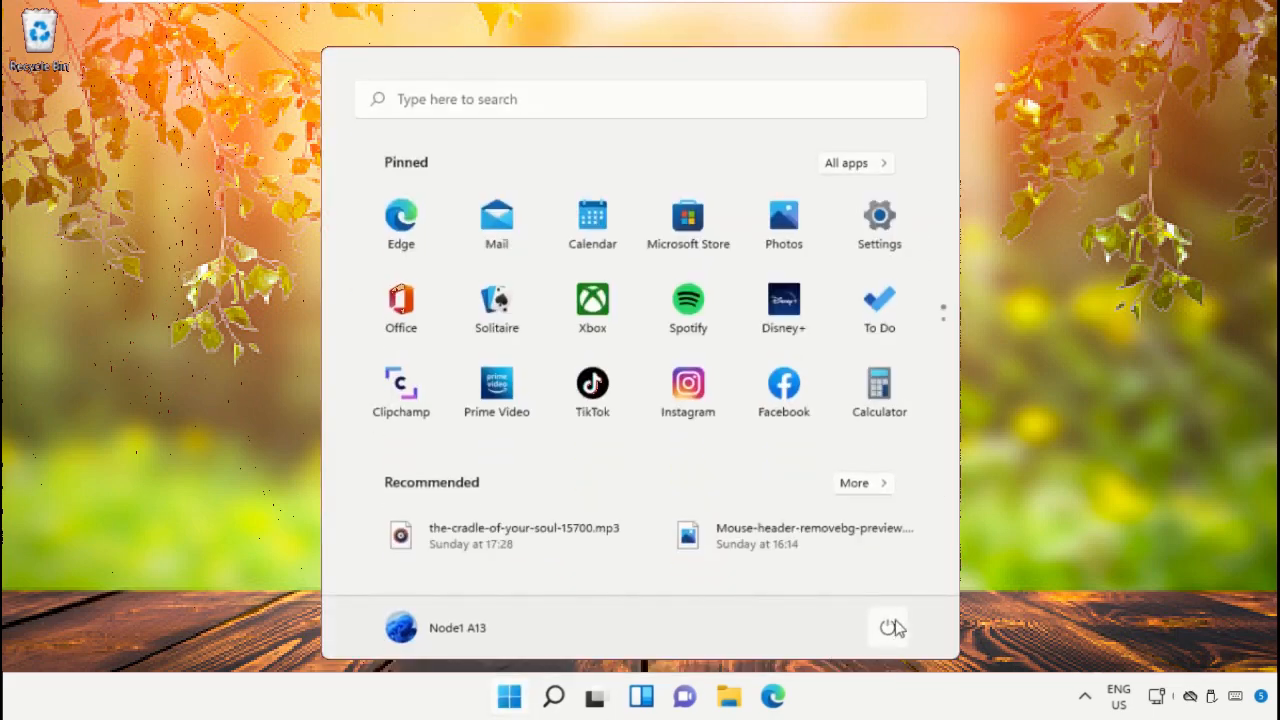
click(888, 628)
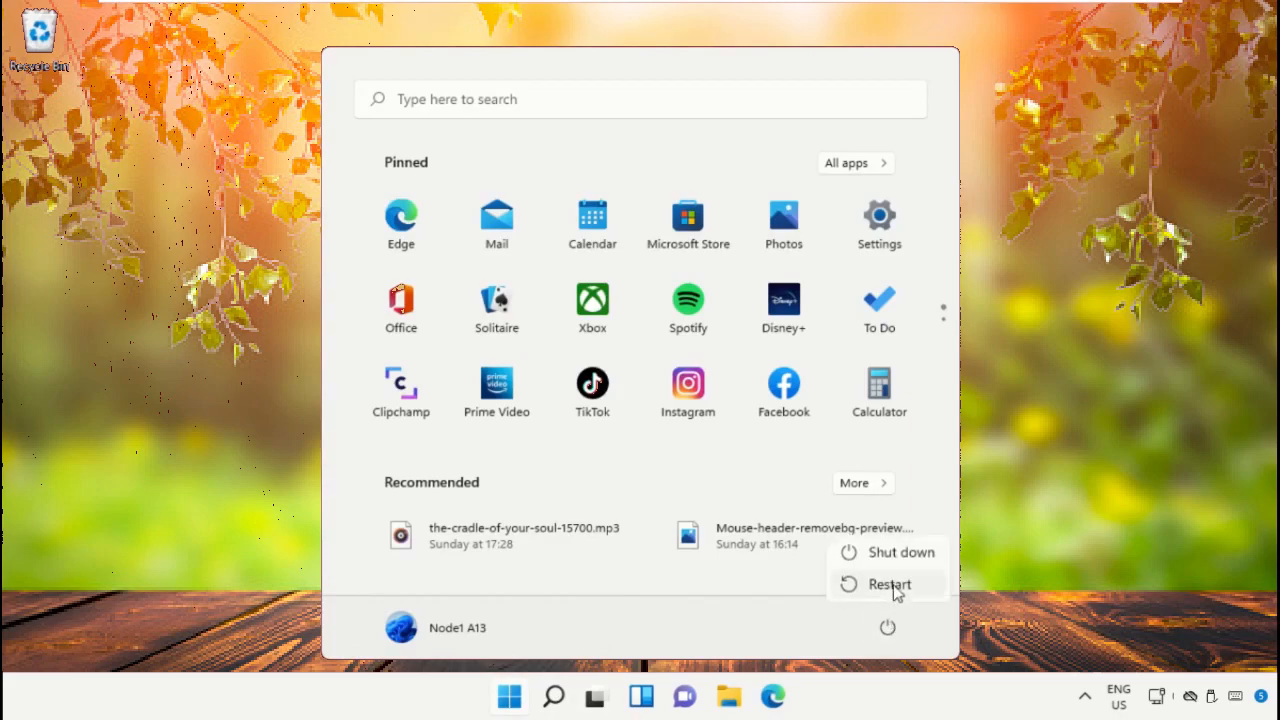